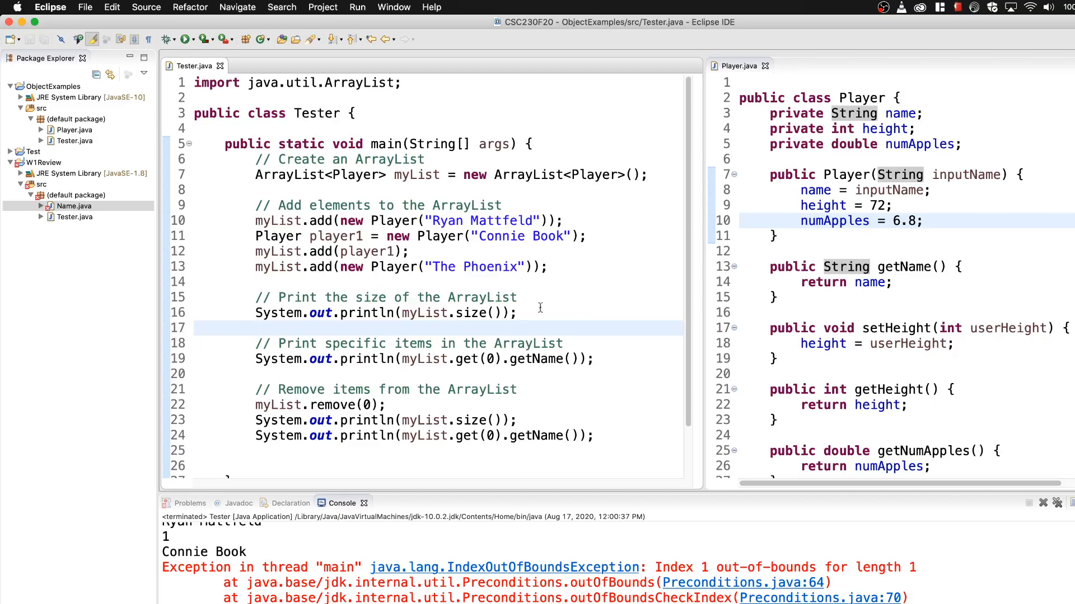
Insert blank lines after line 10 and after myList.add(player1) to separate the adds.
left_click(257, 327)
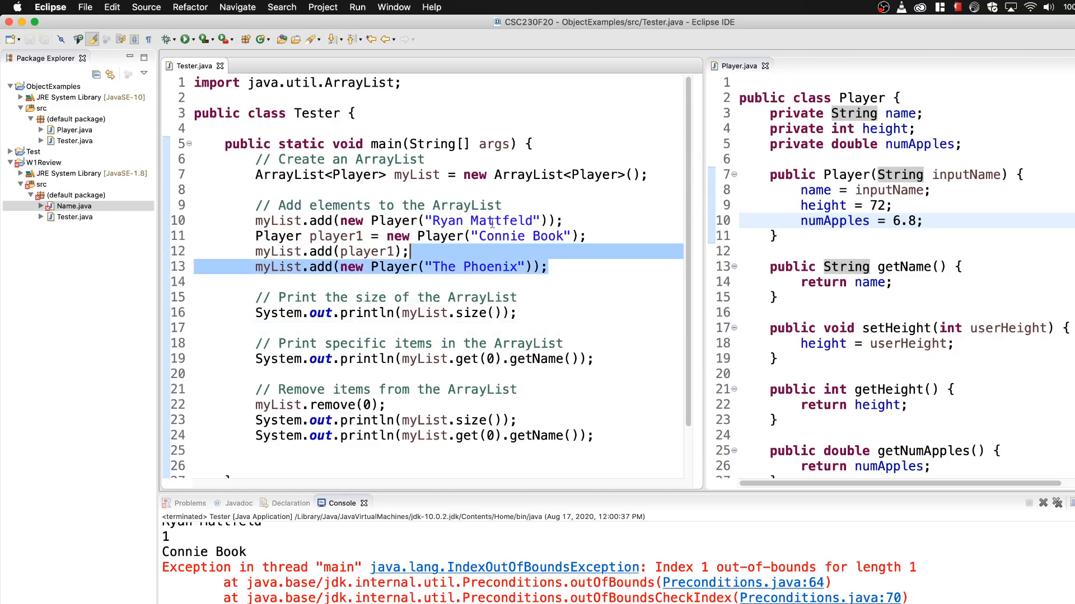
left_click(483, 267)
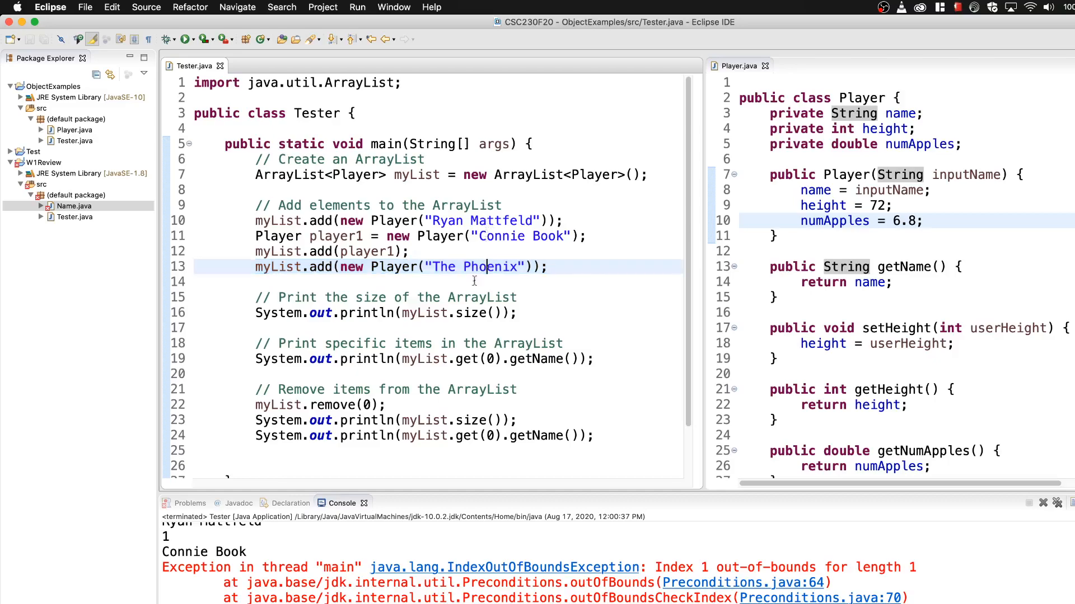
left_click(421, 252)
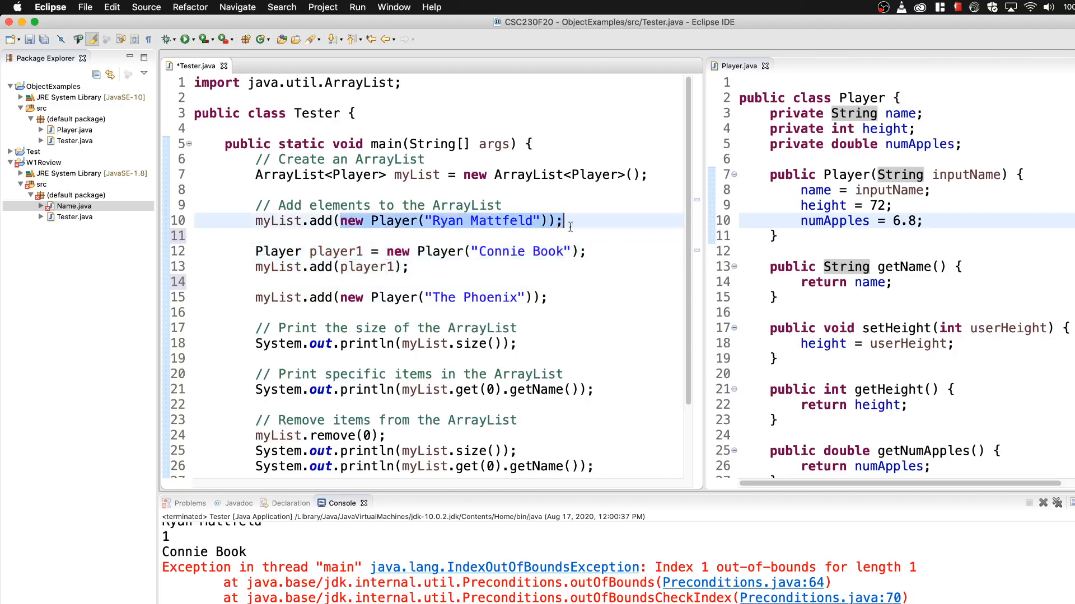
mouse_move(451, 286)
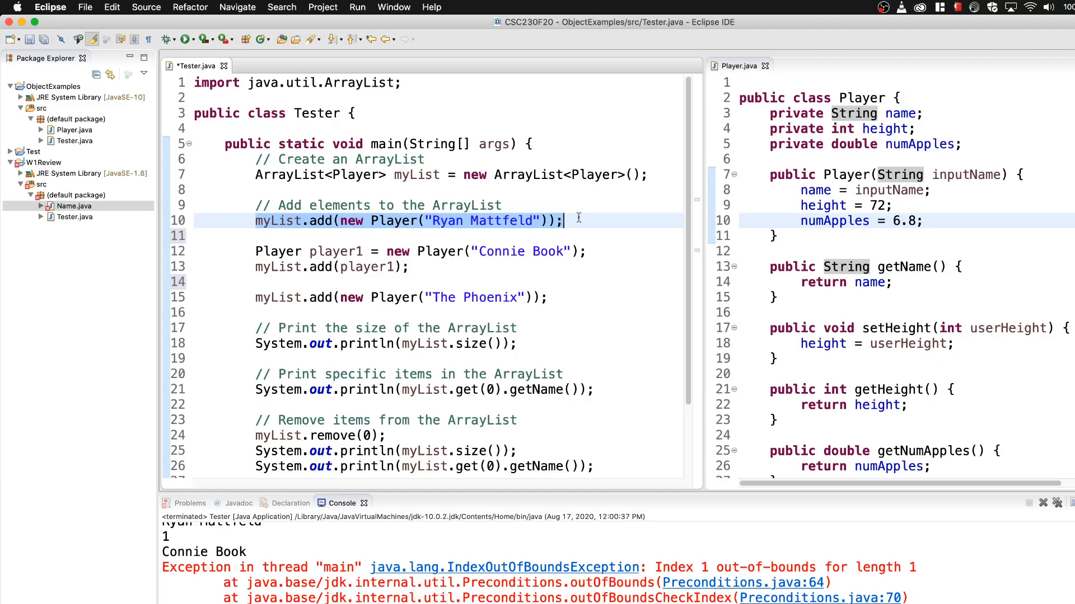
mouse_move(564, 302)
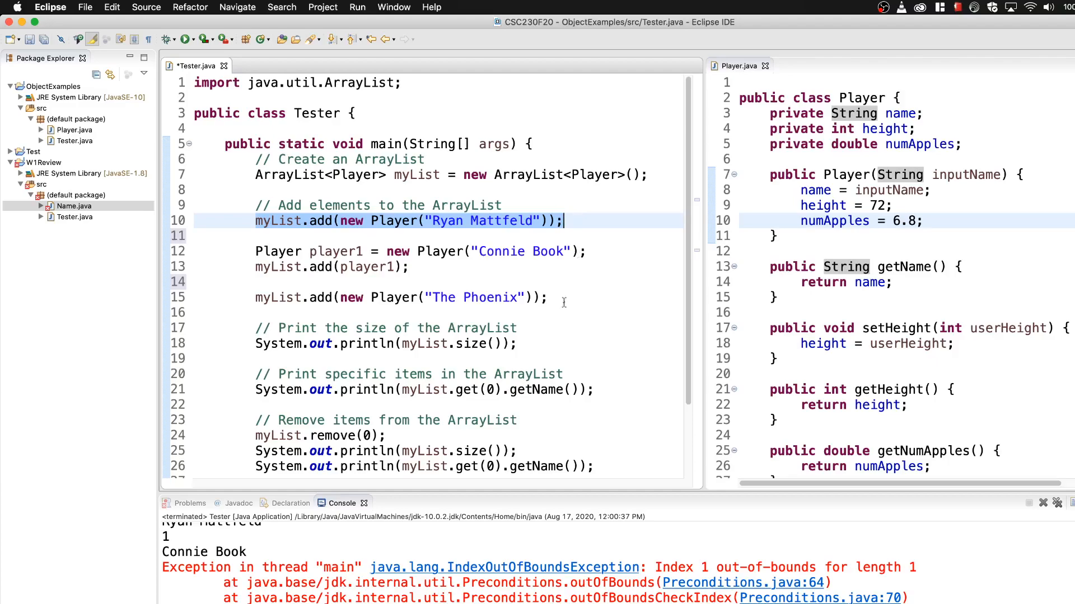
Add extra blank lines after myList.add(player1), before the Phoenix add line.
left_click(492, 389)
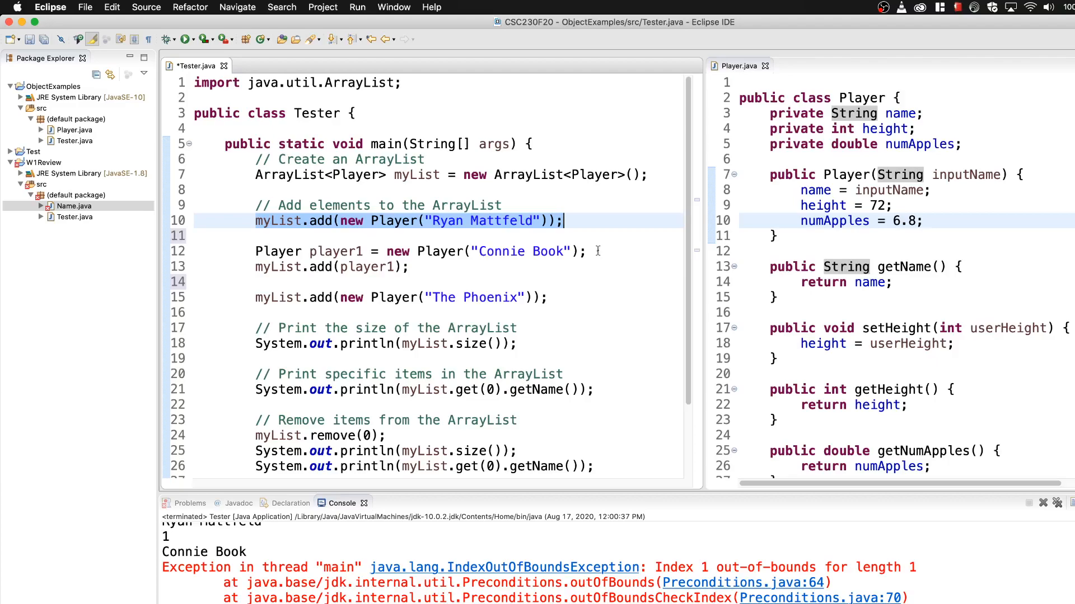
mouse_move(319, 251)
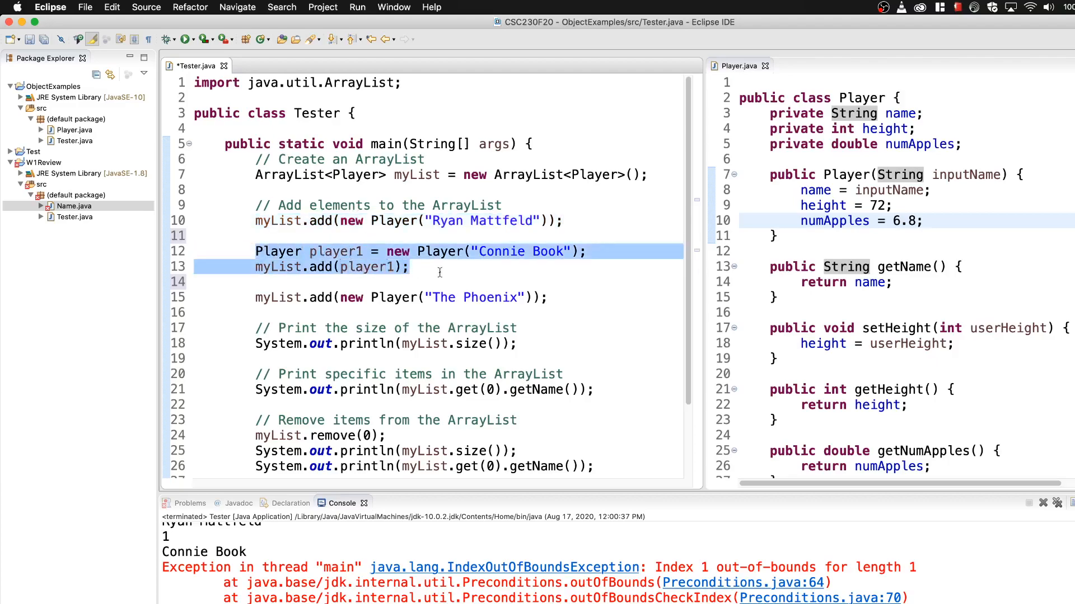
mouse_move(546, 248)
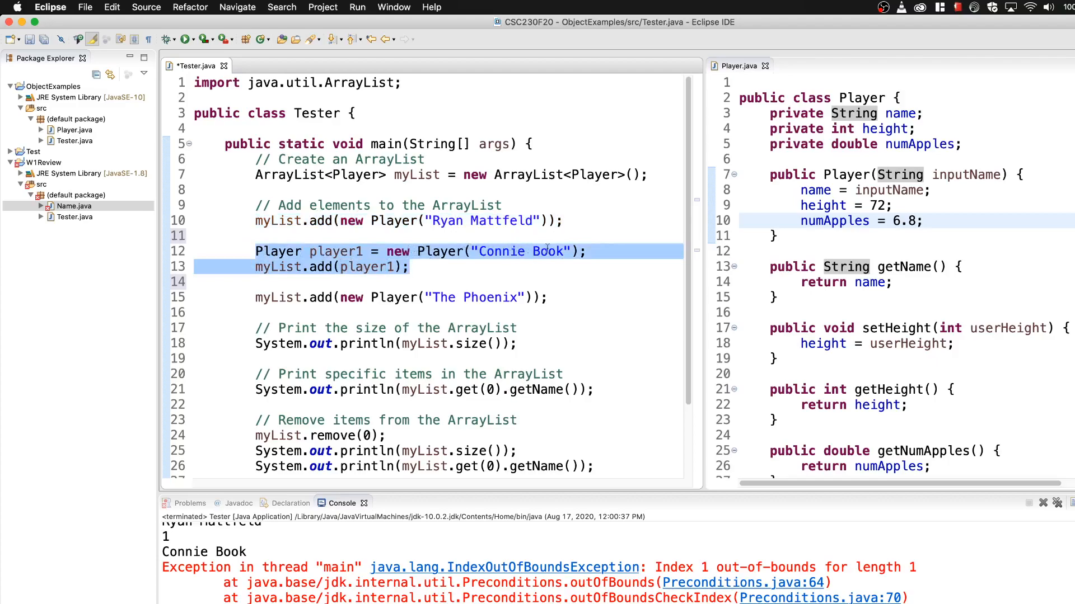
left_click(397, 251)
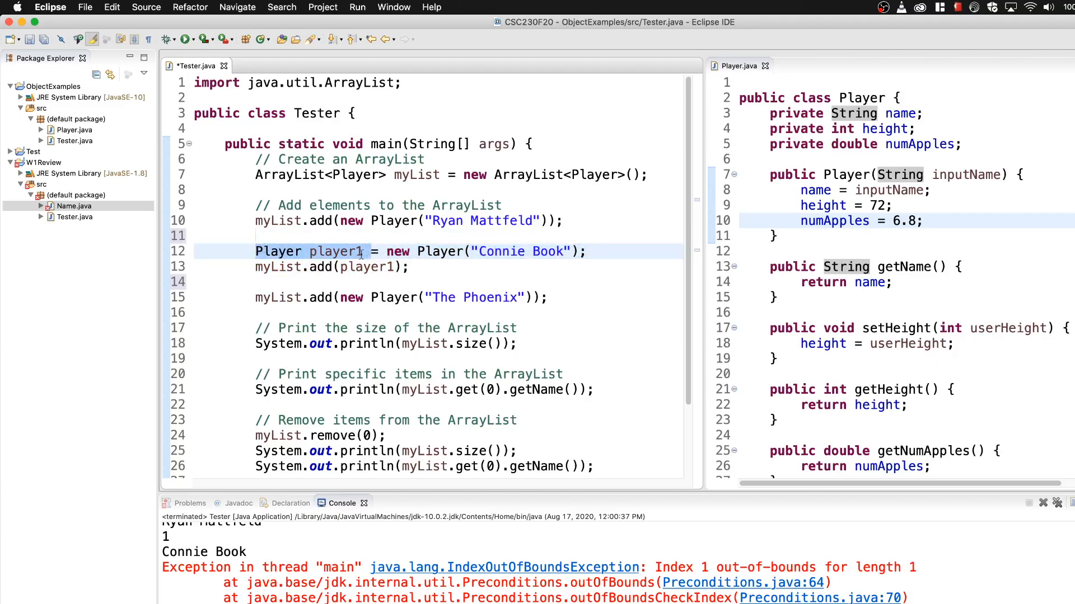
mouse_move(500, 250)
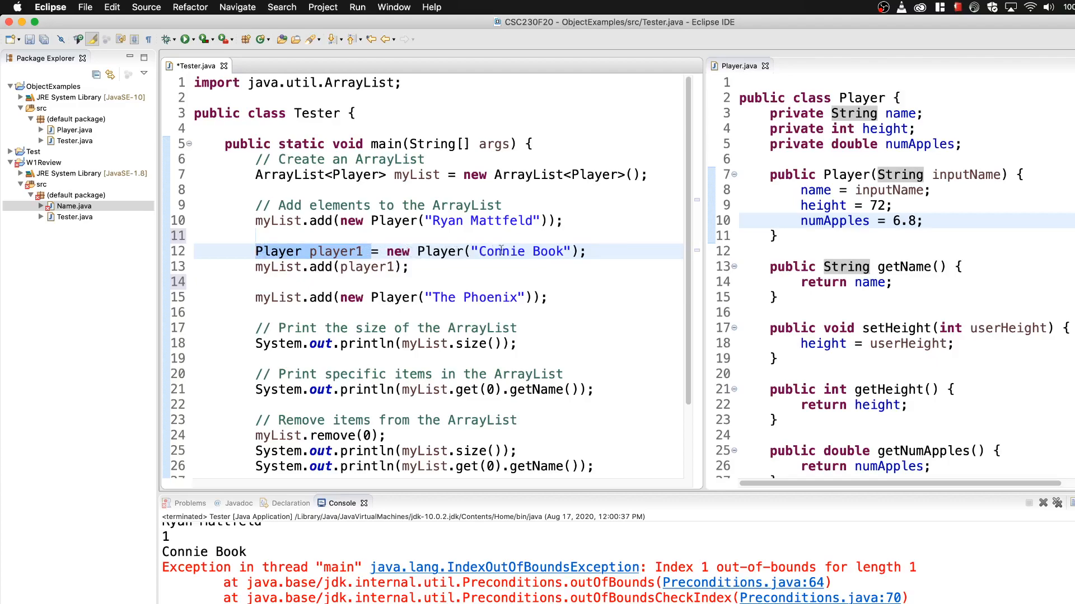
left_click(415, 267)
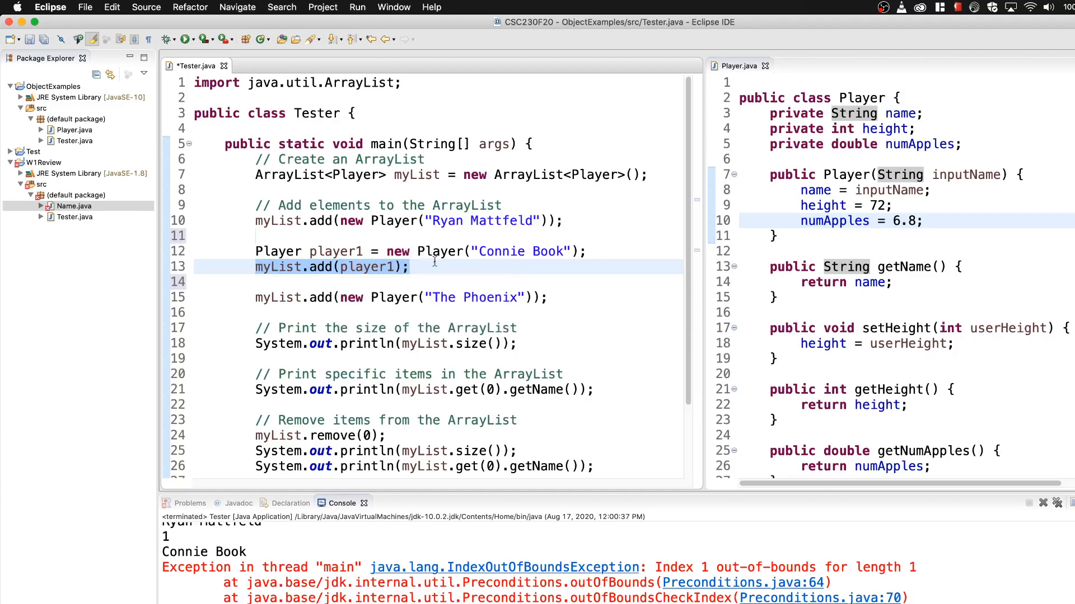
left_click(412, 266)
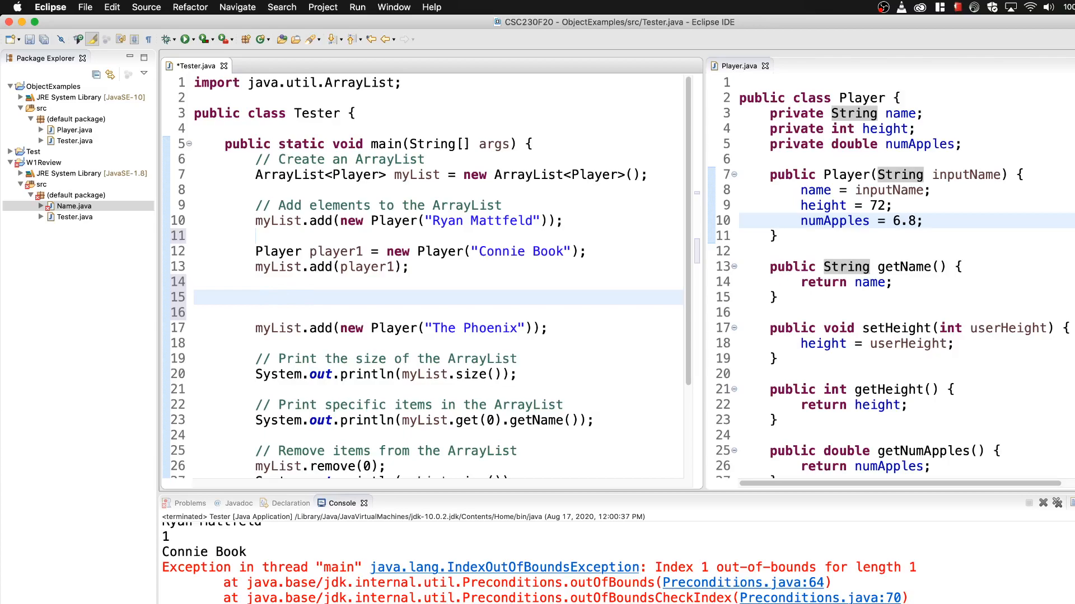
Comment out the code from the Phoenix line and print player1.getHeight().
type("/*")
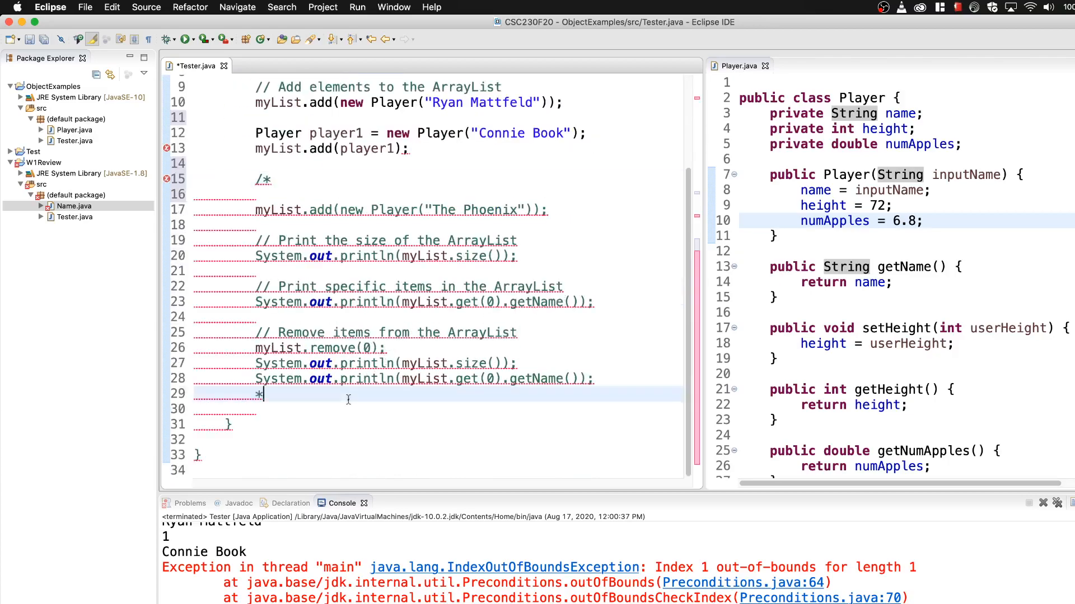
scroll("up", 3)
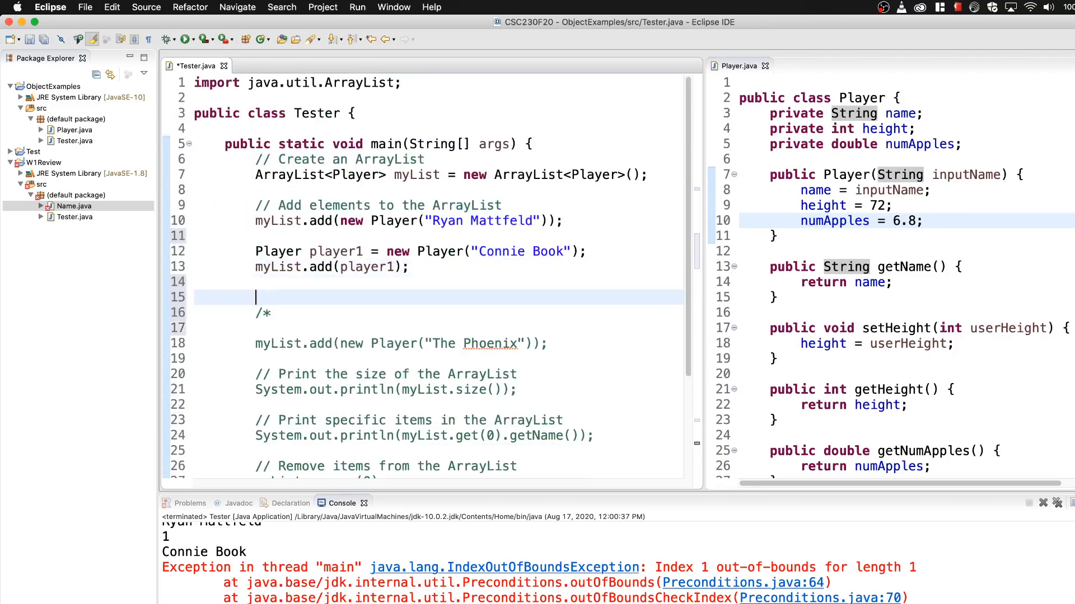
type("sout")
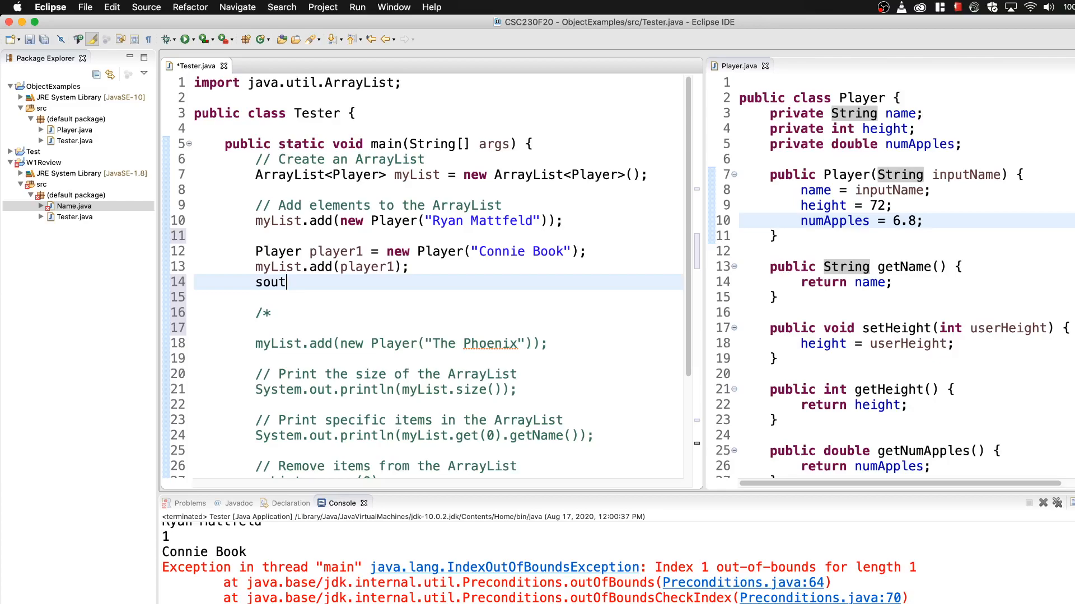
type("System.out.println(pl);")
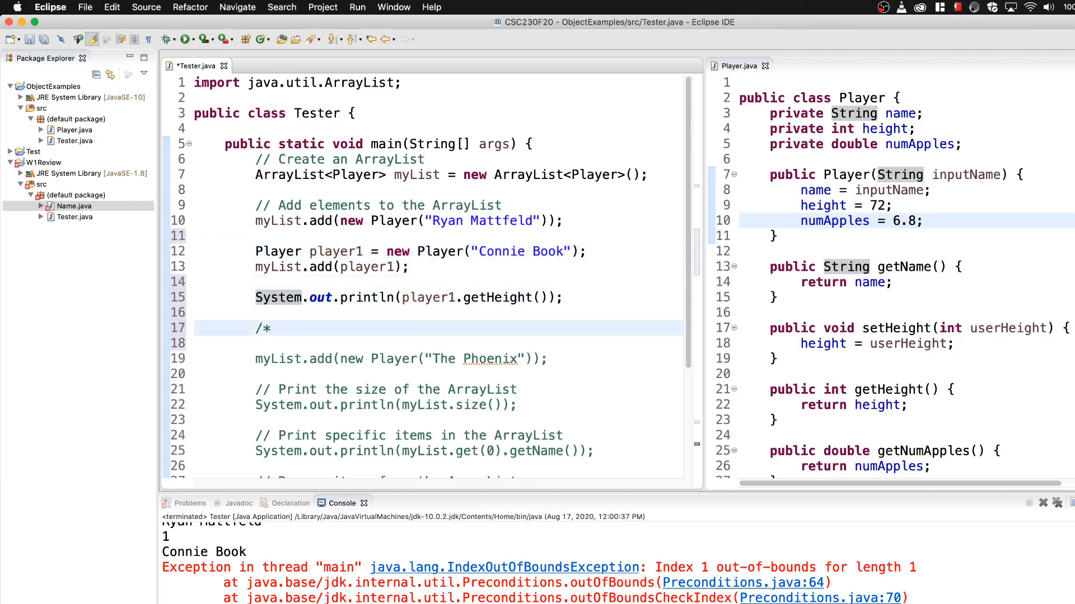
Print myList.get(1).getHeight() on a new line below.
key("Return")
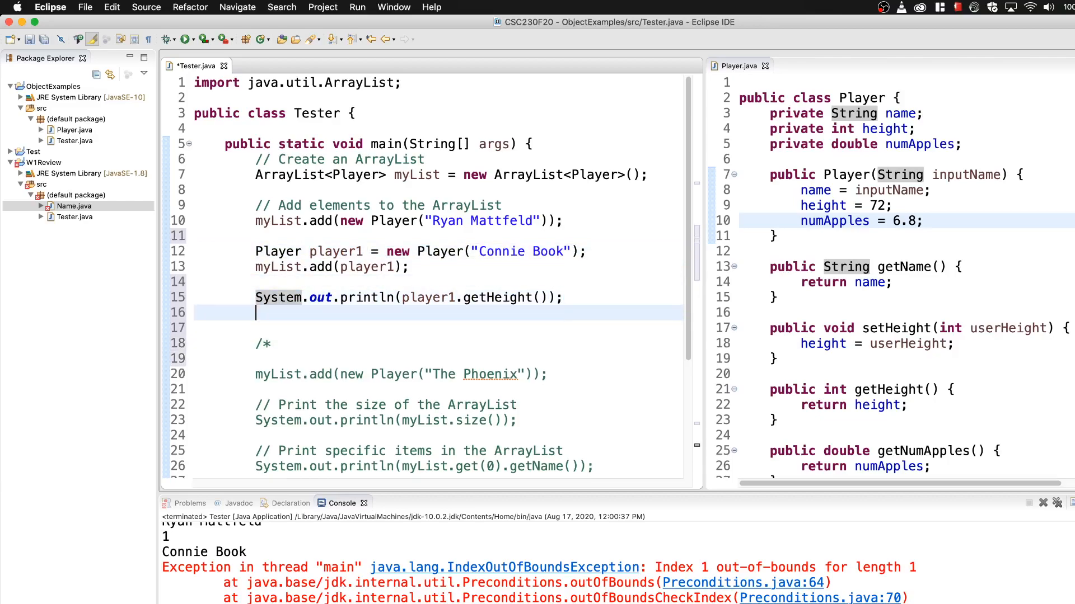
type("System.out.println();")
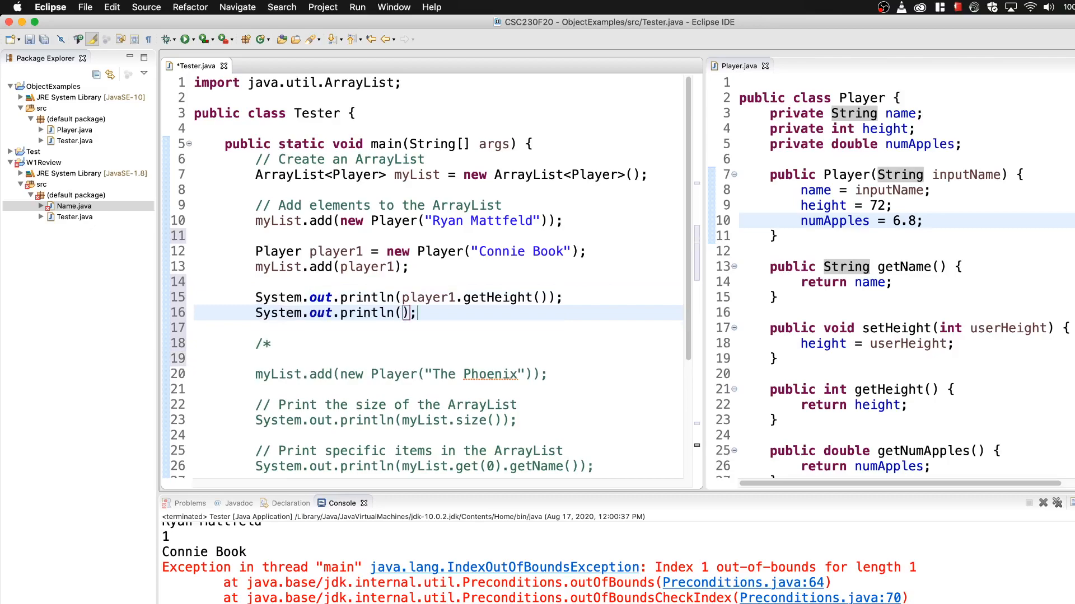
type("p")
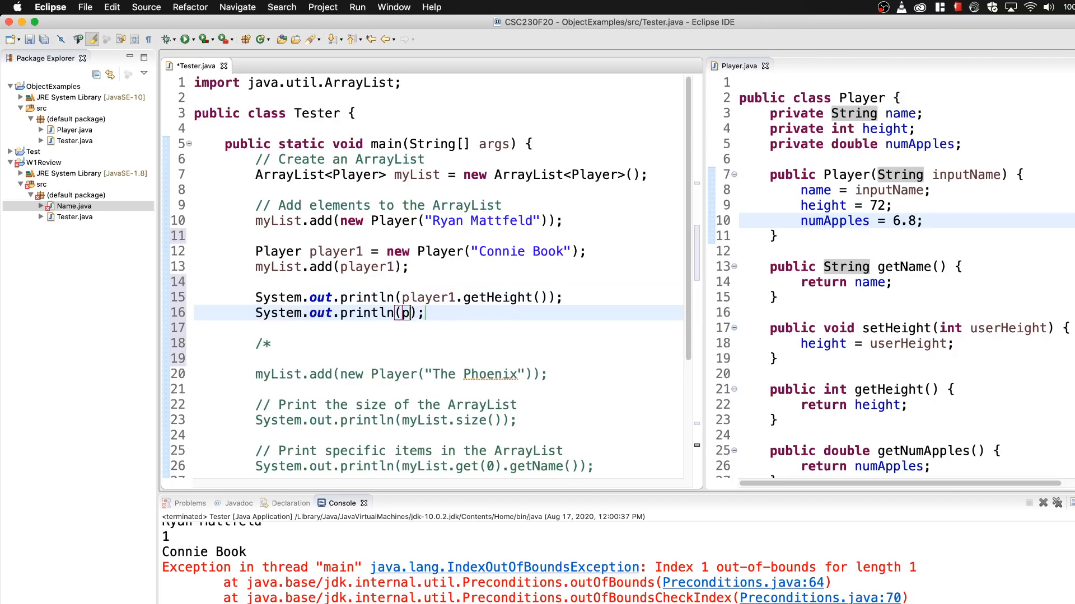
type("yLIs")
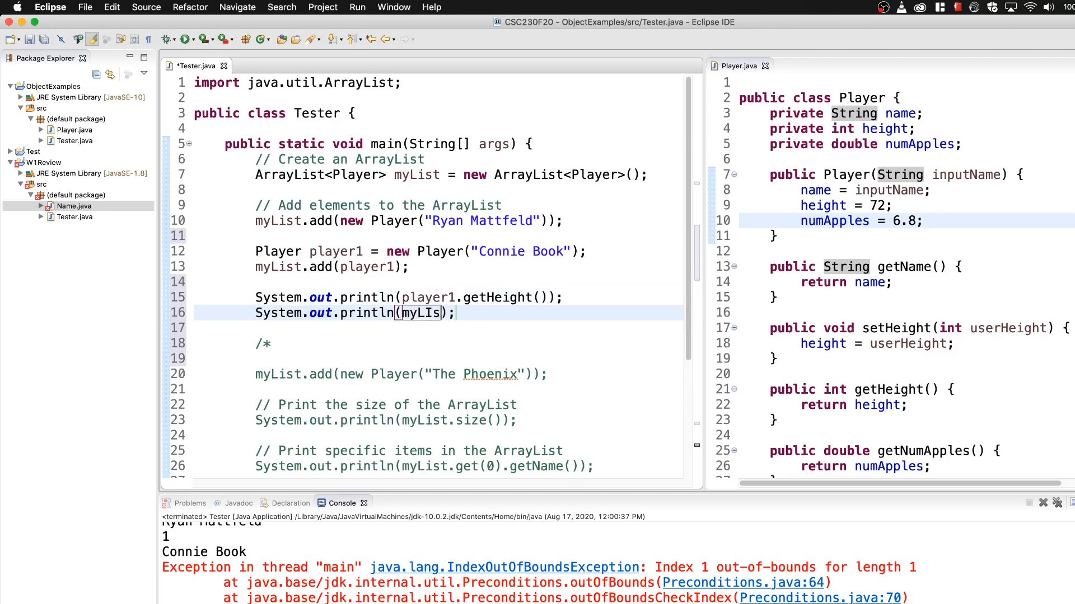
type(".get(1).getHeight(")
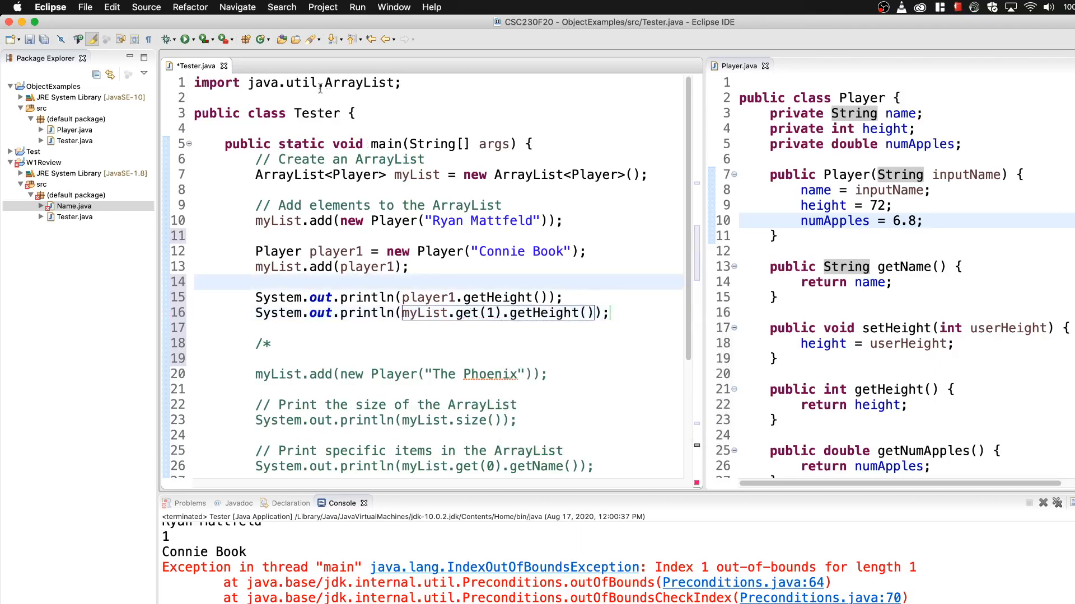
Run Tester, confirming the save in Save and Launch, so the console shows 72 twice.
left_click(182, 39)
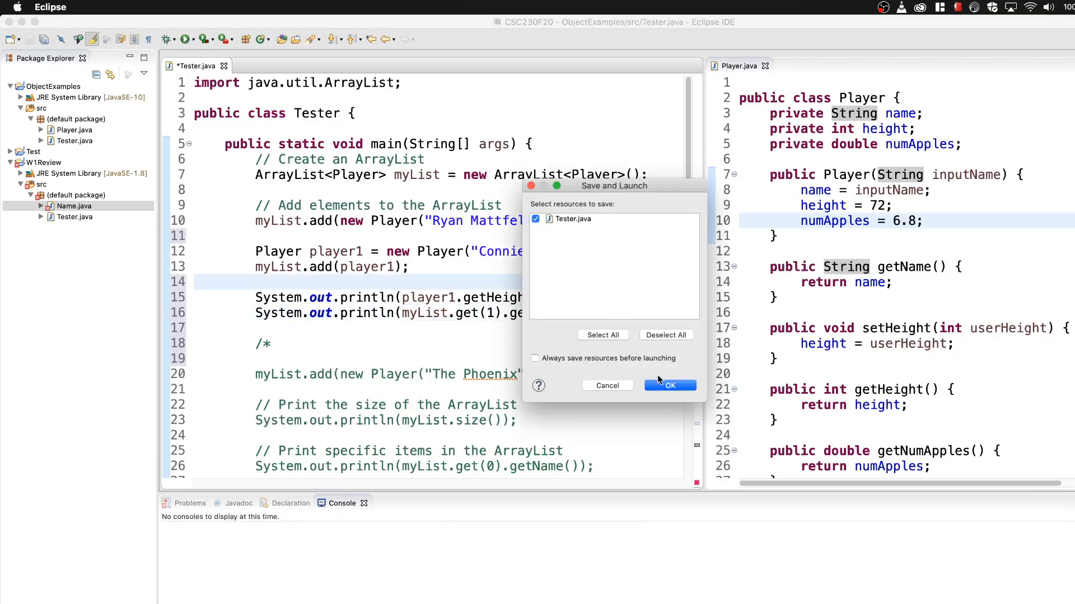
left_click(669, 386)
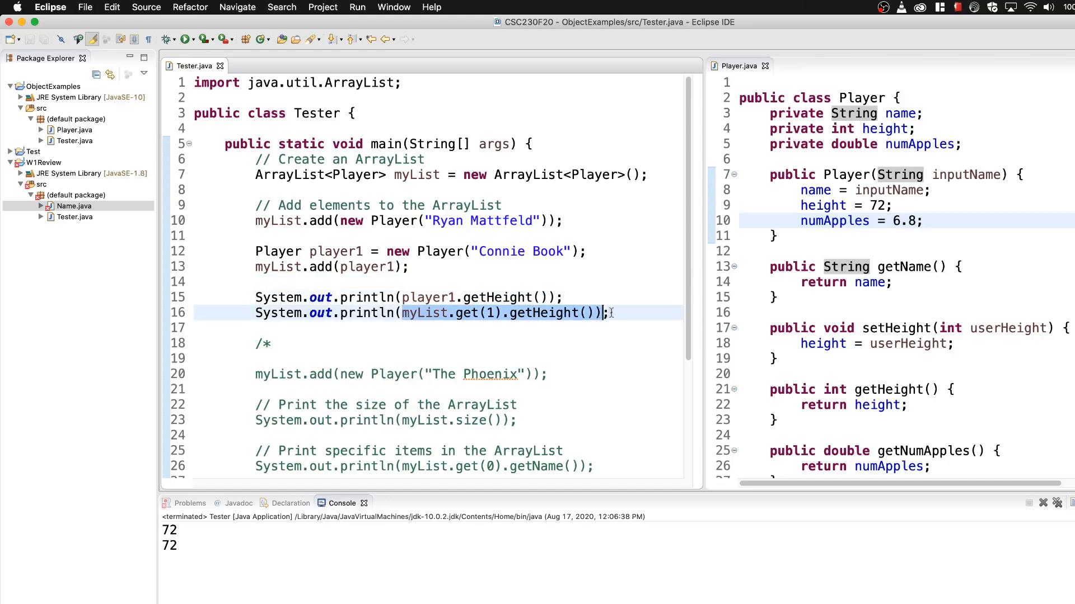
Add player1.setHeight(68) on a new line below the height prints.
key("Return")
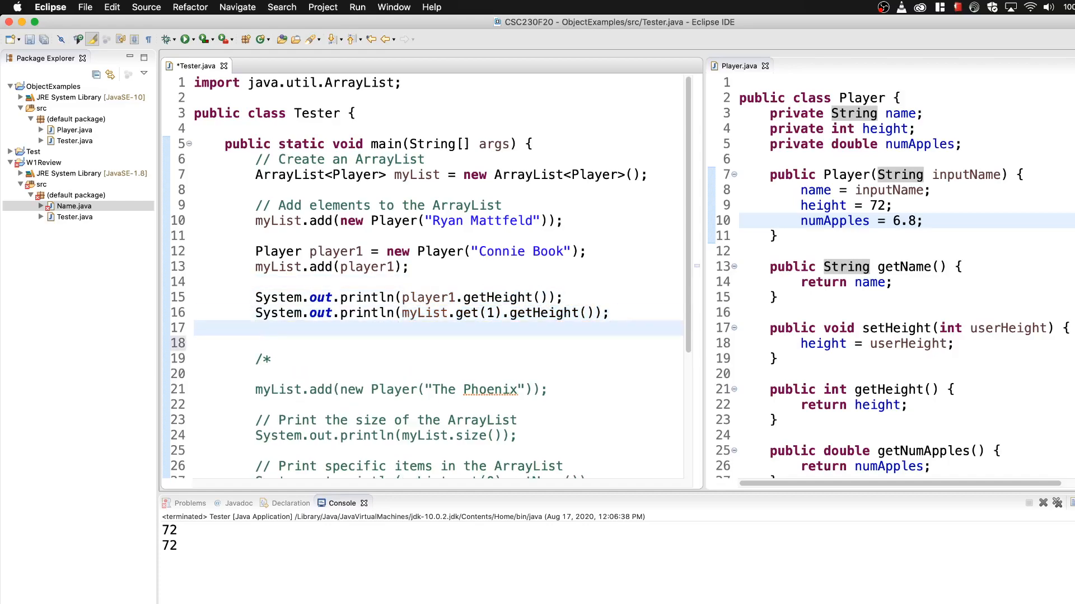
type("player1.s")
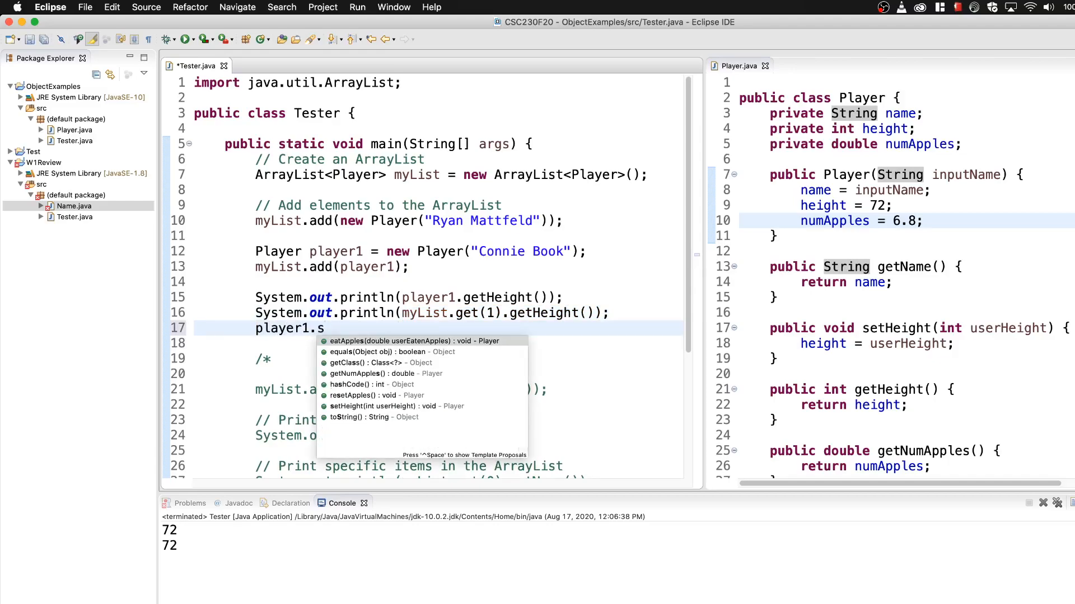
left_click(373, 406)
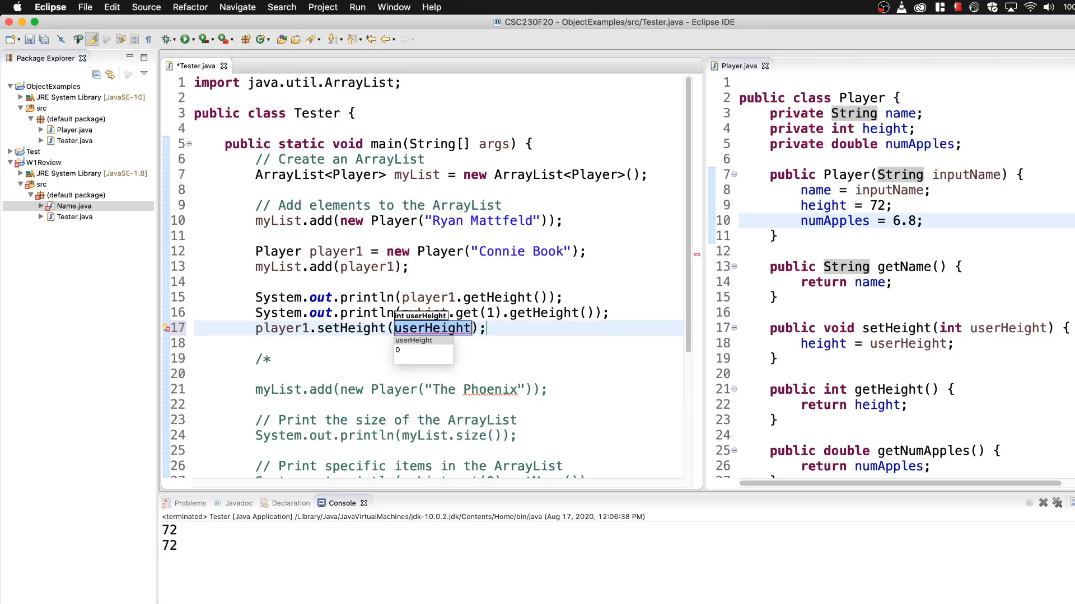
type("68")
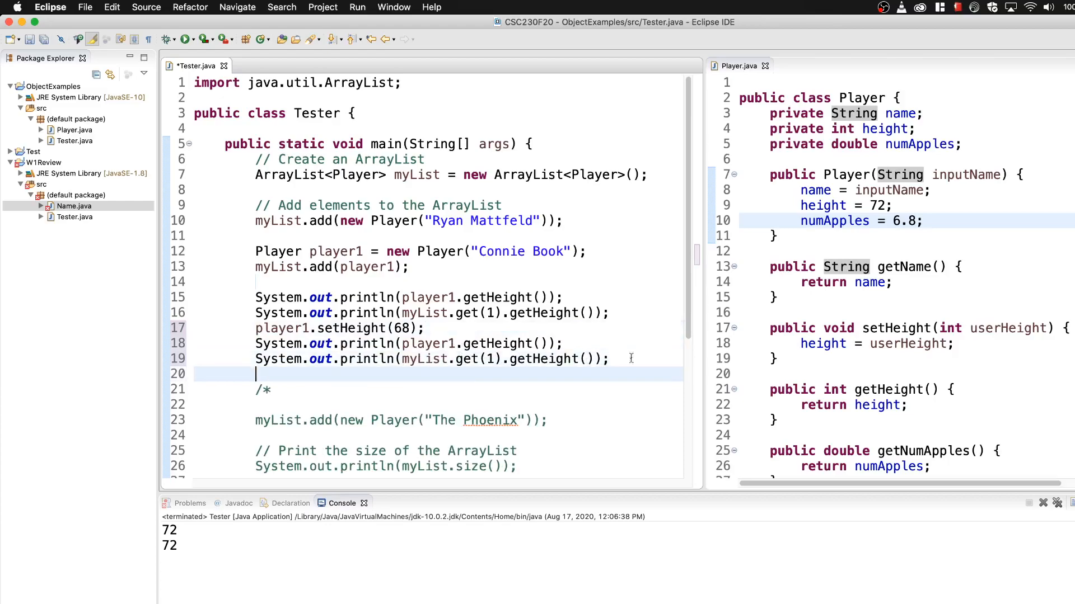
Run Tester again, confirming the save, so the console shows 72, 72, 68, 68.
left_click(167, 40)
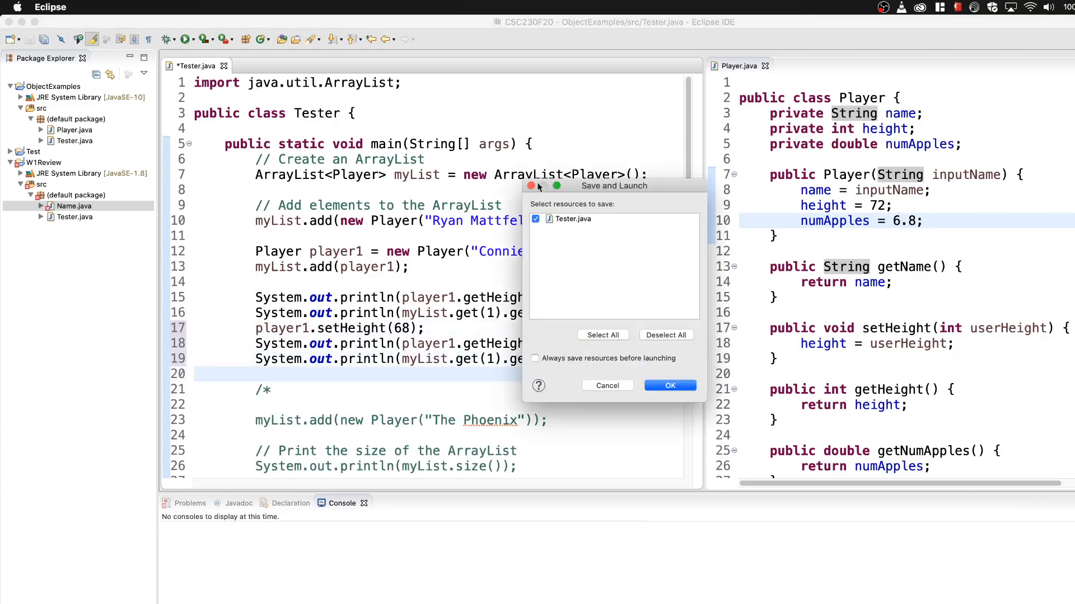
left_click(669, 385)
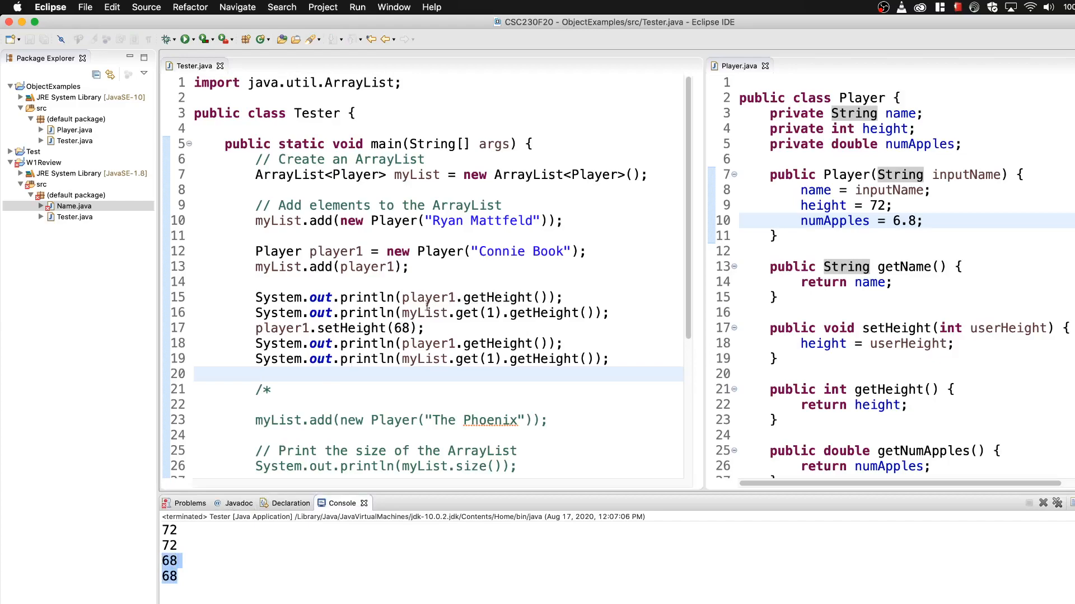
mouse_move(617, 313)
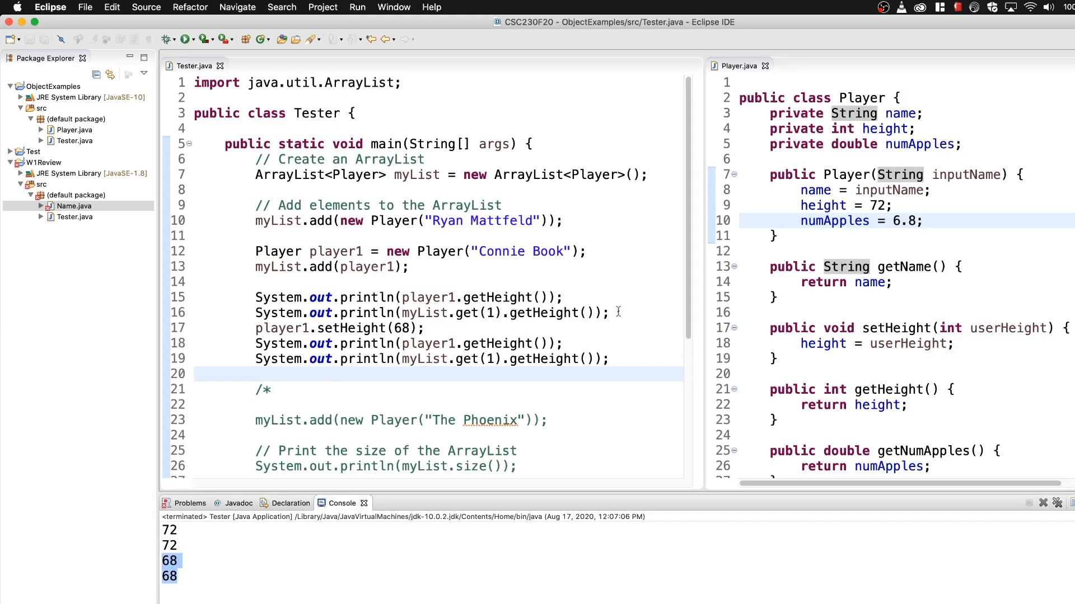
left_click(387, 251)
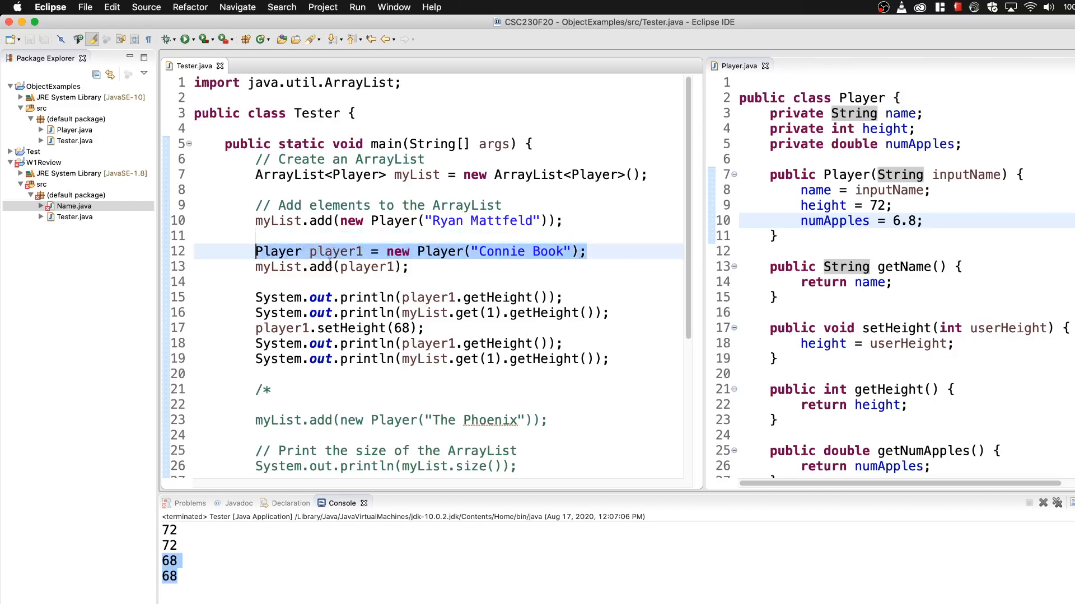
mouse_move(375, 266)
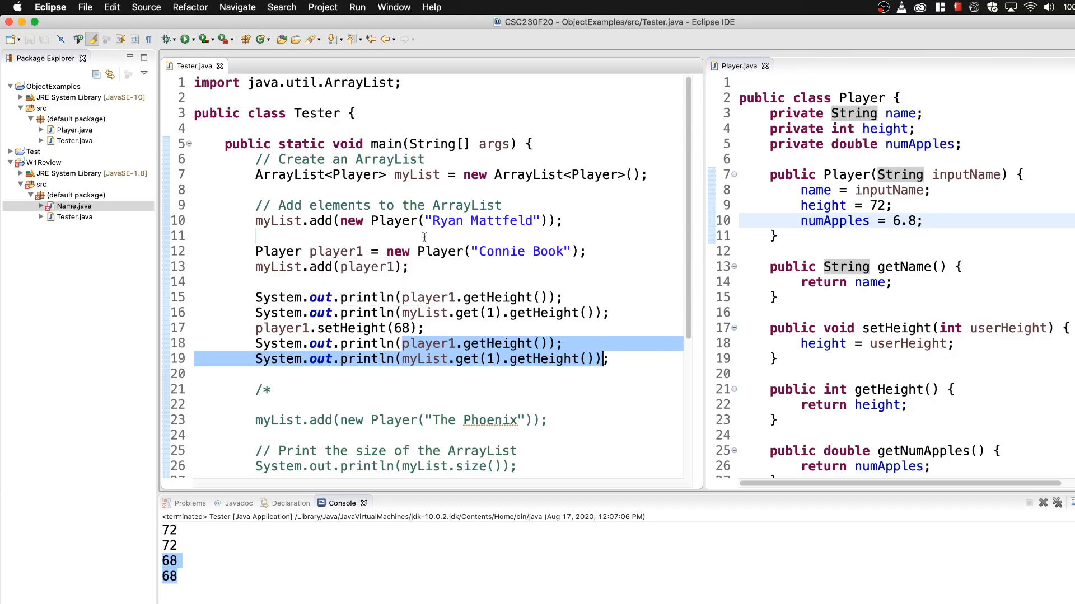
mouse_move(419, 277)
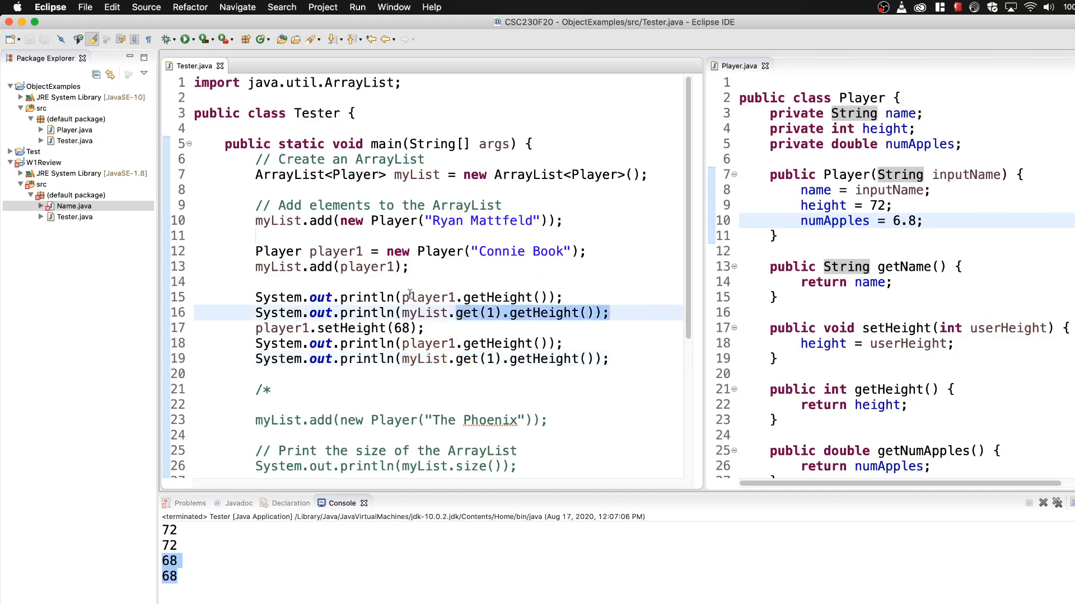
left_click(469, 297)
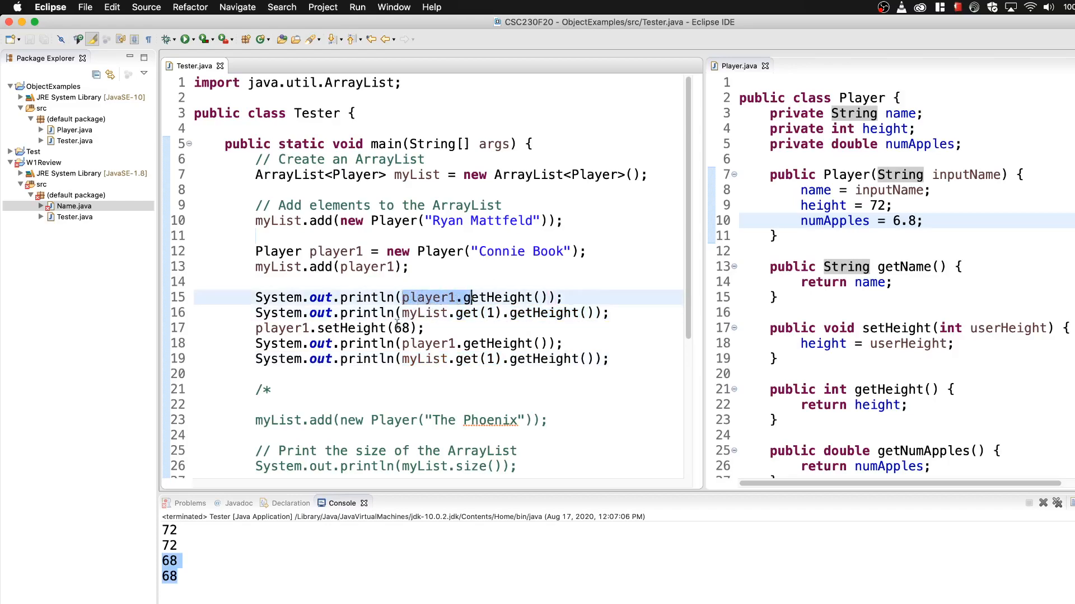
mouse_move(281, 327)
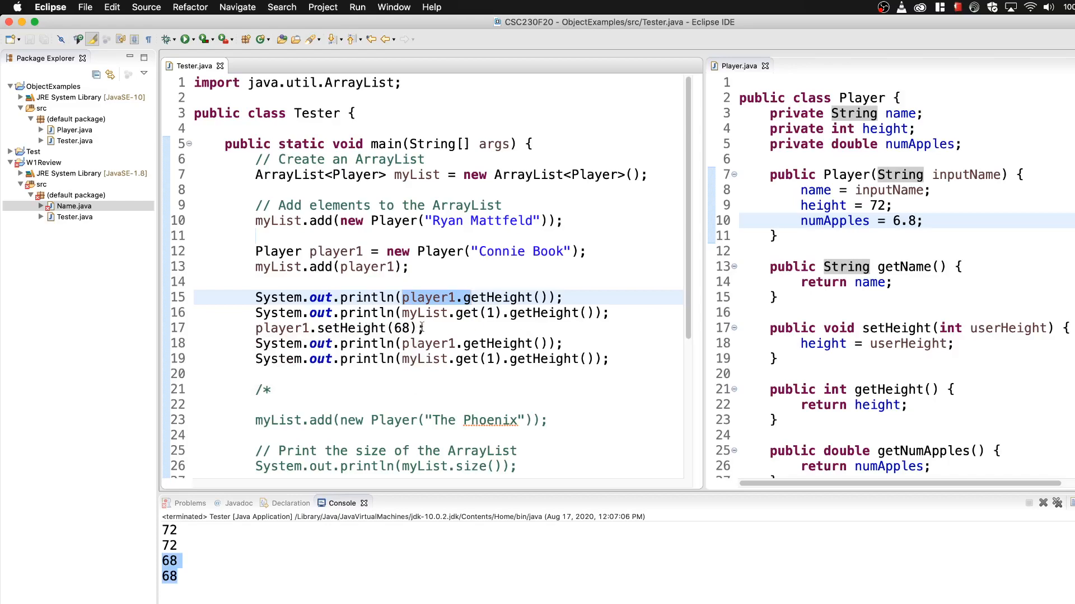
mouse_move(626, 356)
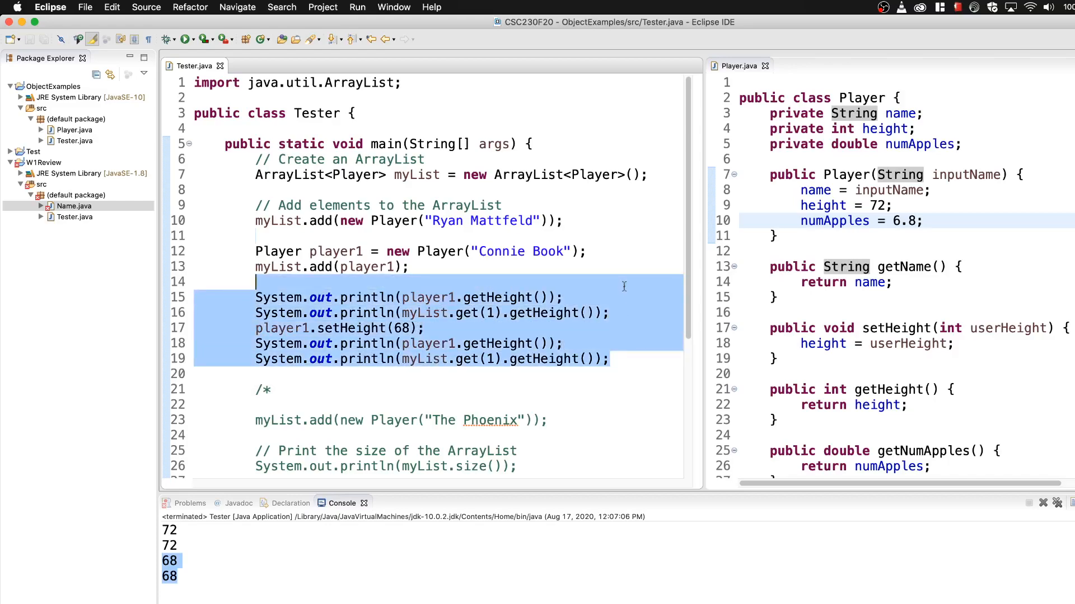
Delete the height tests and /*, and add new Player("Connie Book") directly to myList.
key("Delete")
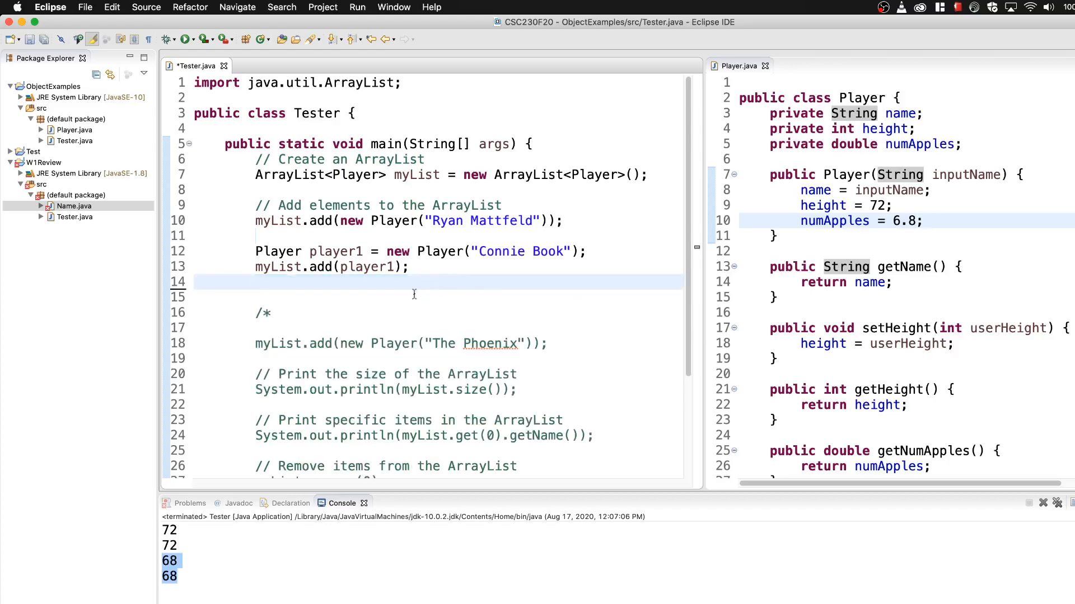
left_click(259, 282)
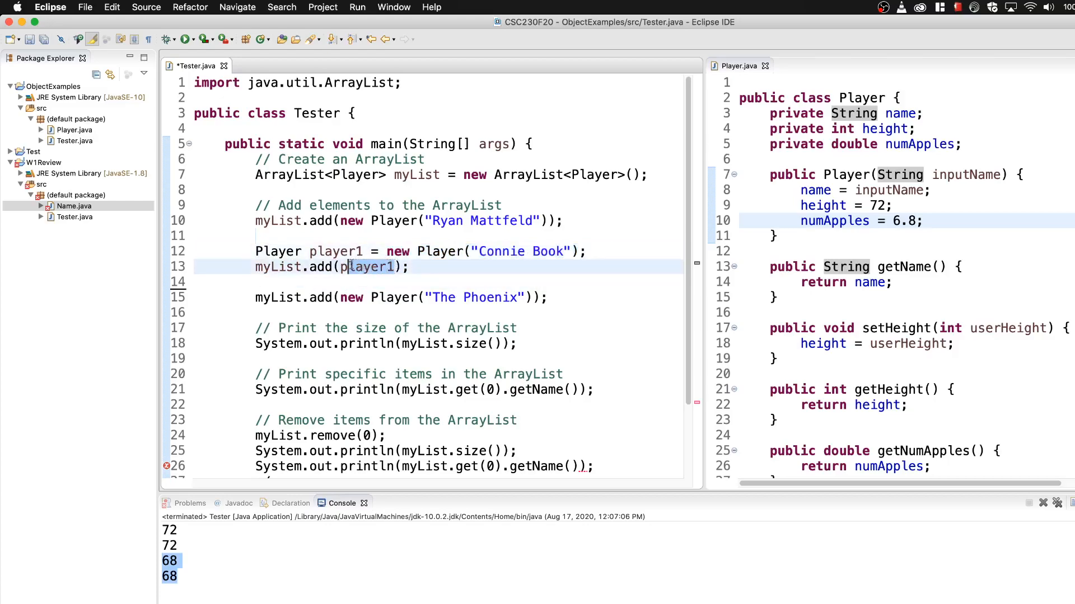
double_click(335, 251)
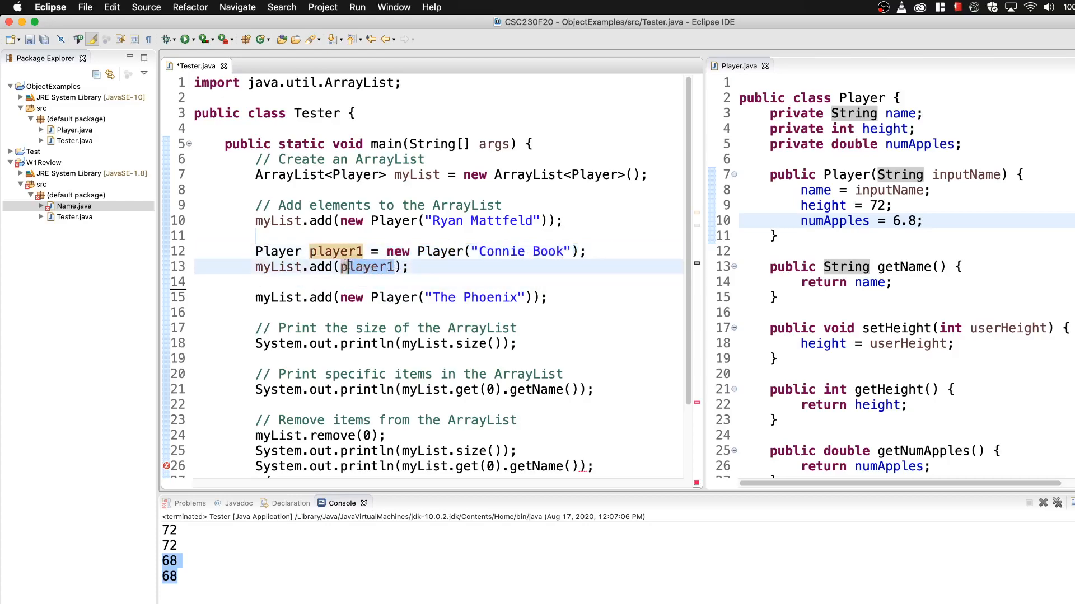
type("new Player(\"Connie Book\")")
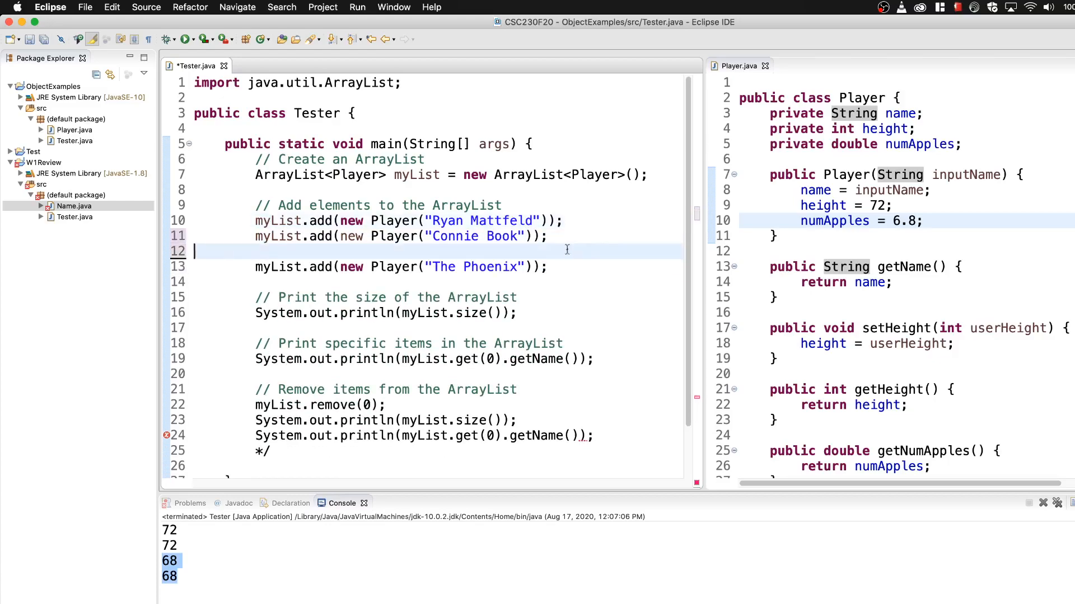
key("Delete")
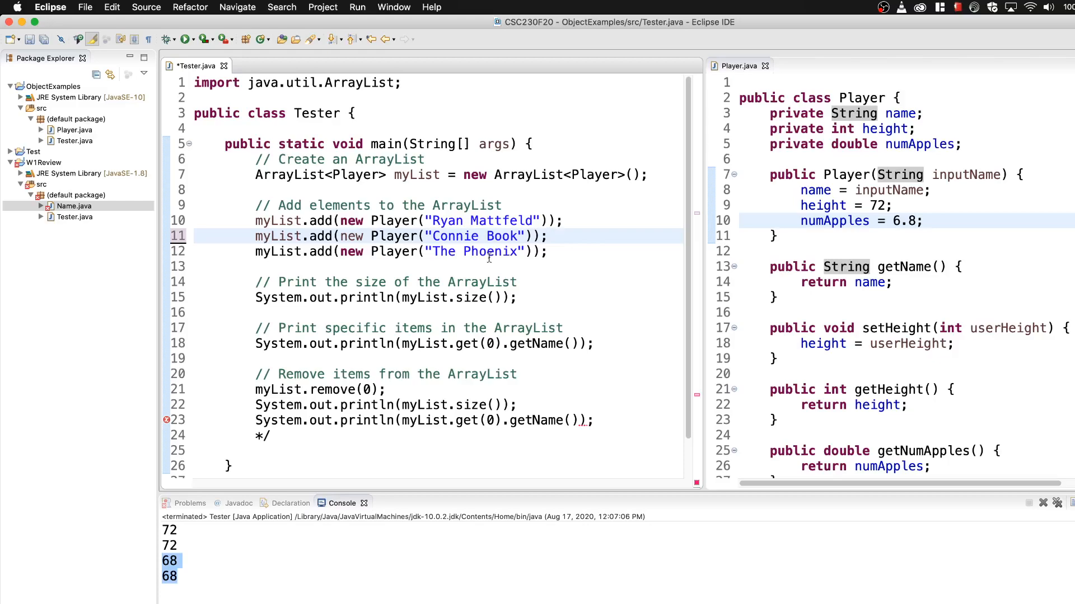
left_click(548, 236)
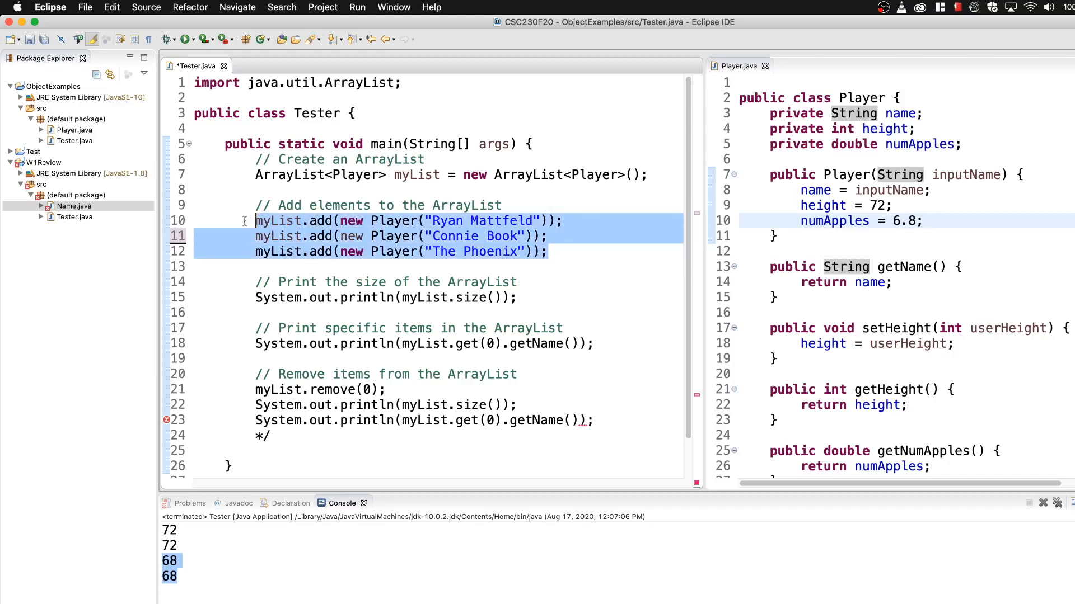
mouse_move(456, 297)
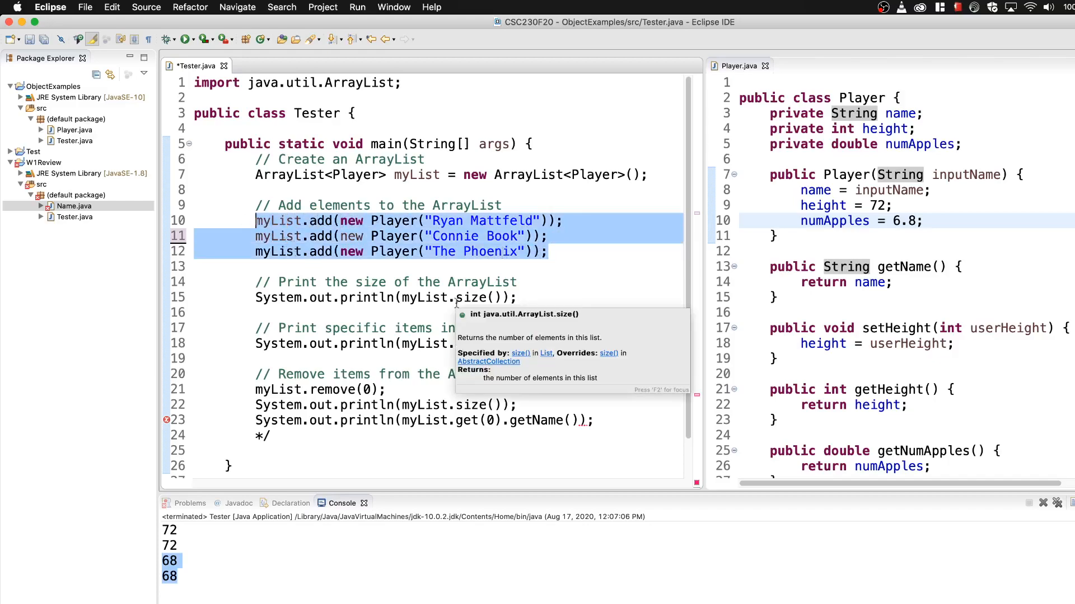
left_click(373, 236)
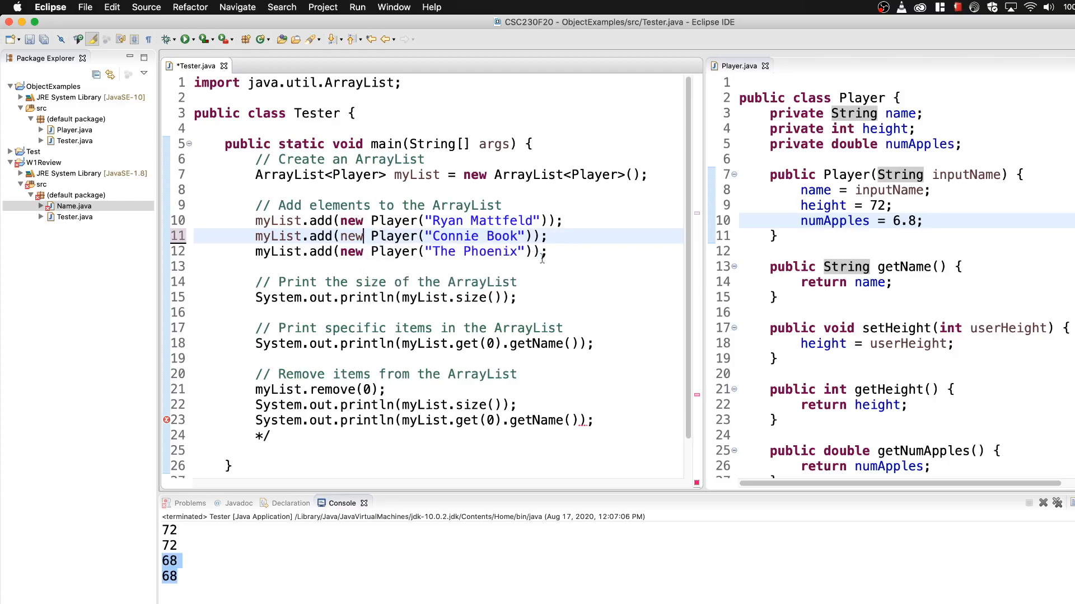
Replace the size println with a for loop over i from 0 to myList.size().
left_click(537, 297)
type("for(int i = 0; ")
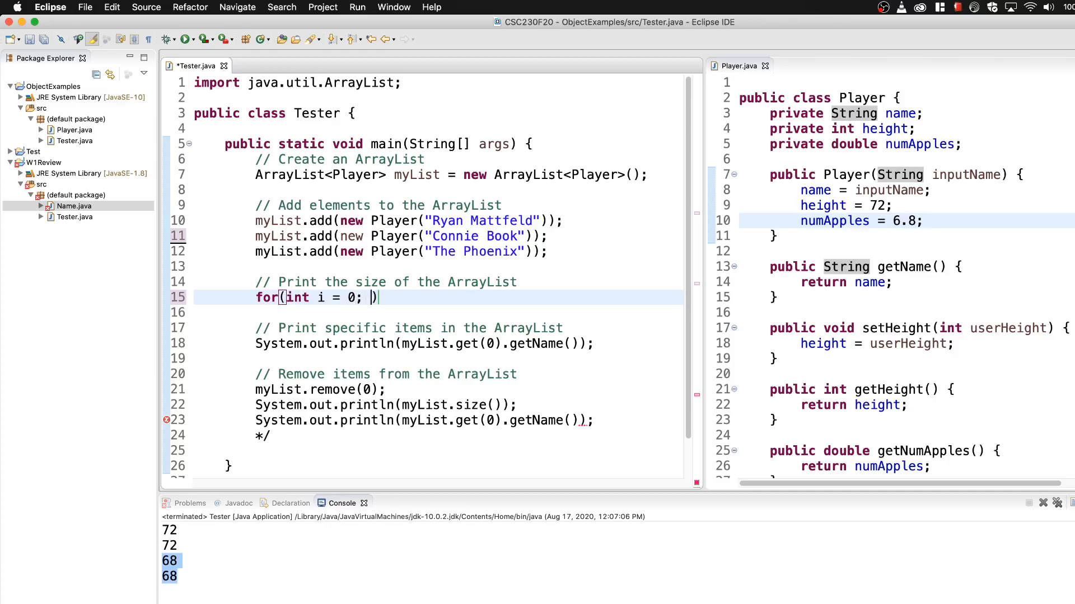
type("i < myList")
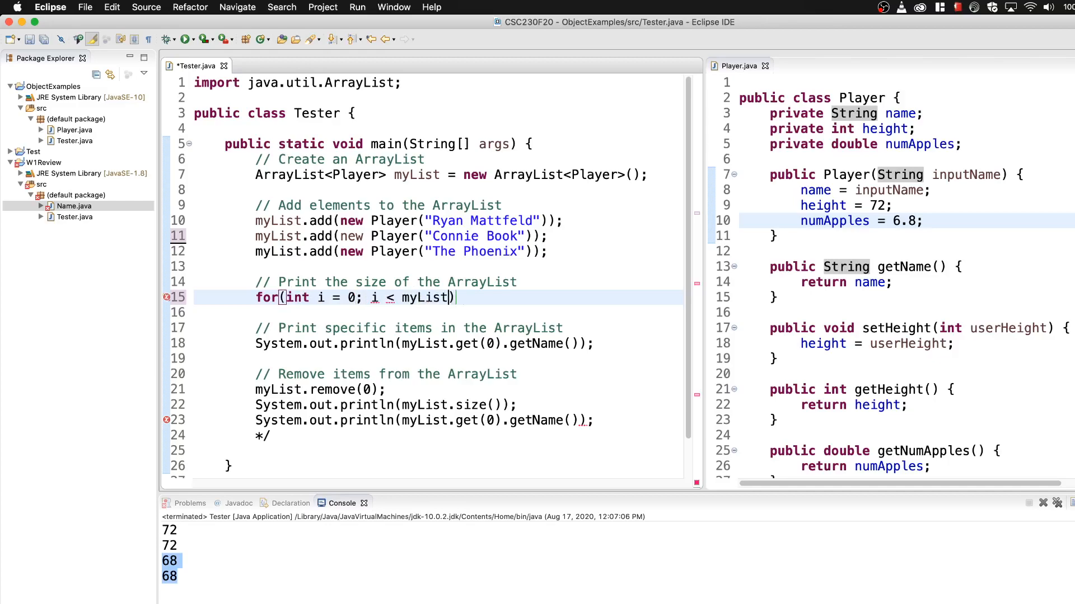
type(".size(")
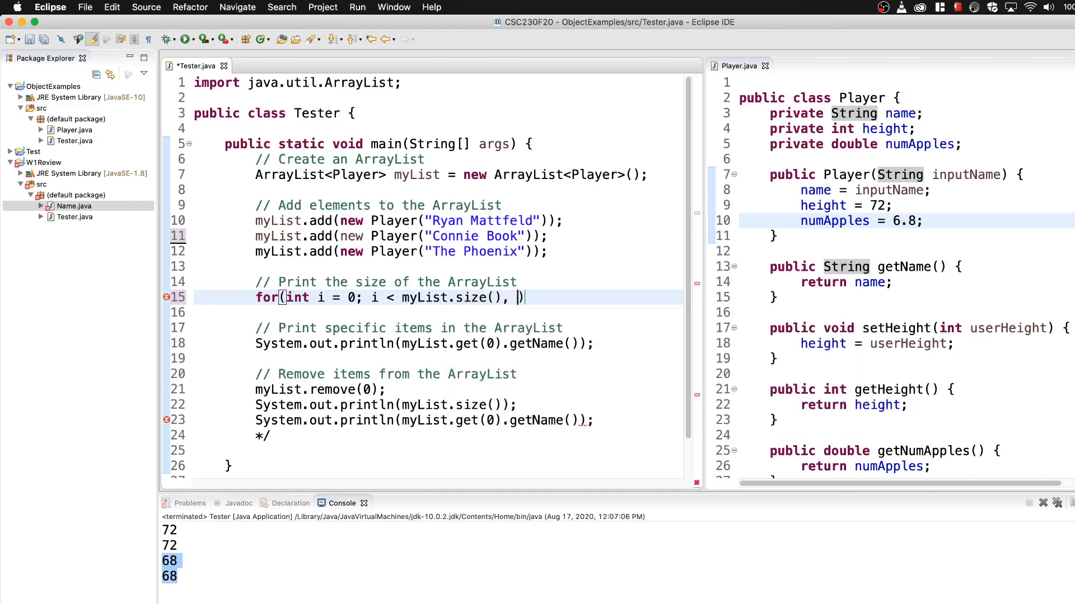
type("i++")
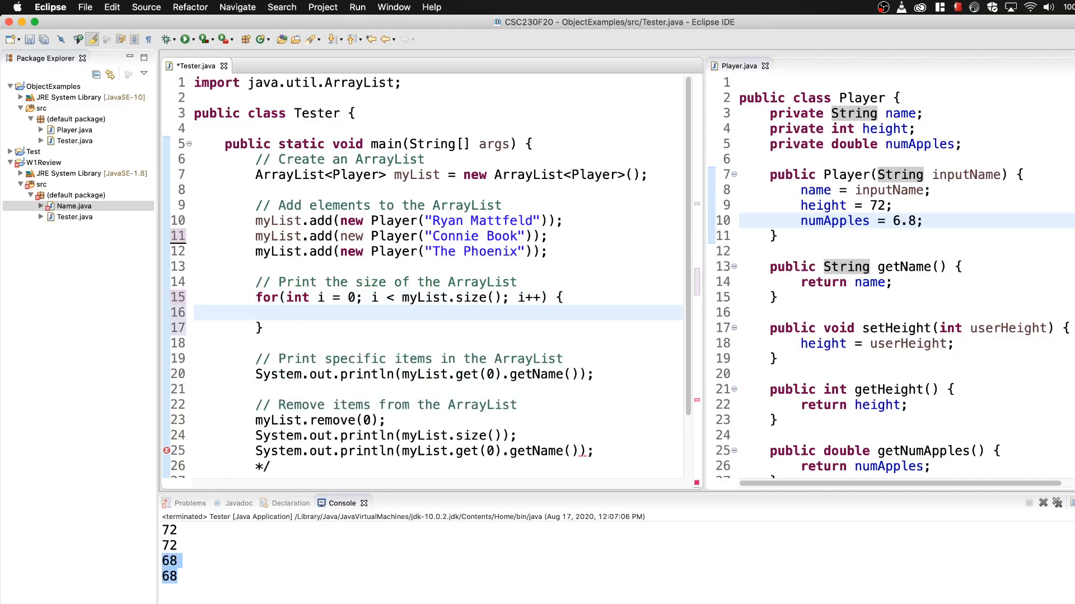
Print myList.get(i).getNumApples() inside the loop body.
left_click(287, 313)
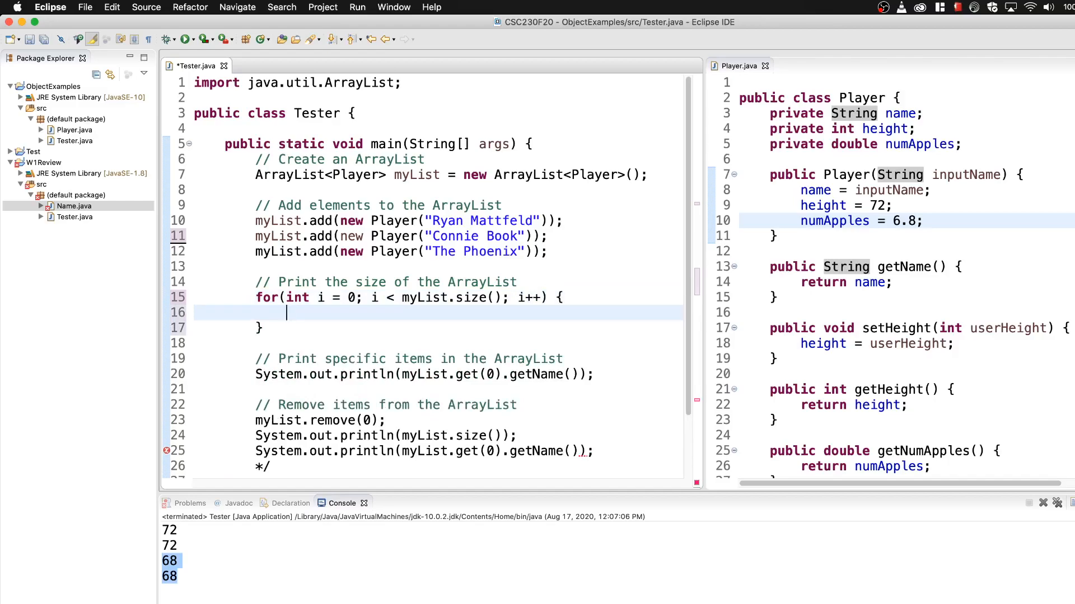
type("System.out.println();")
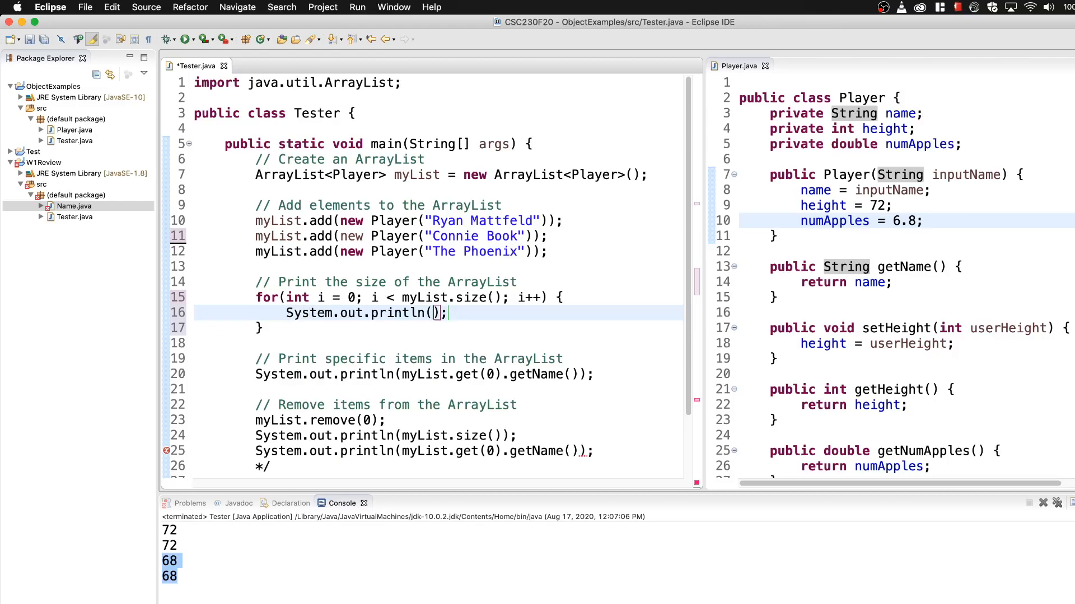
type("getNumApples(")
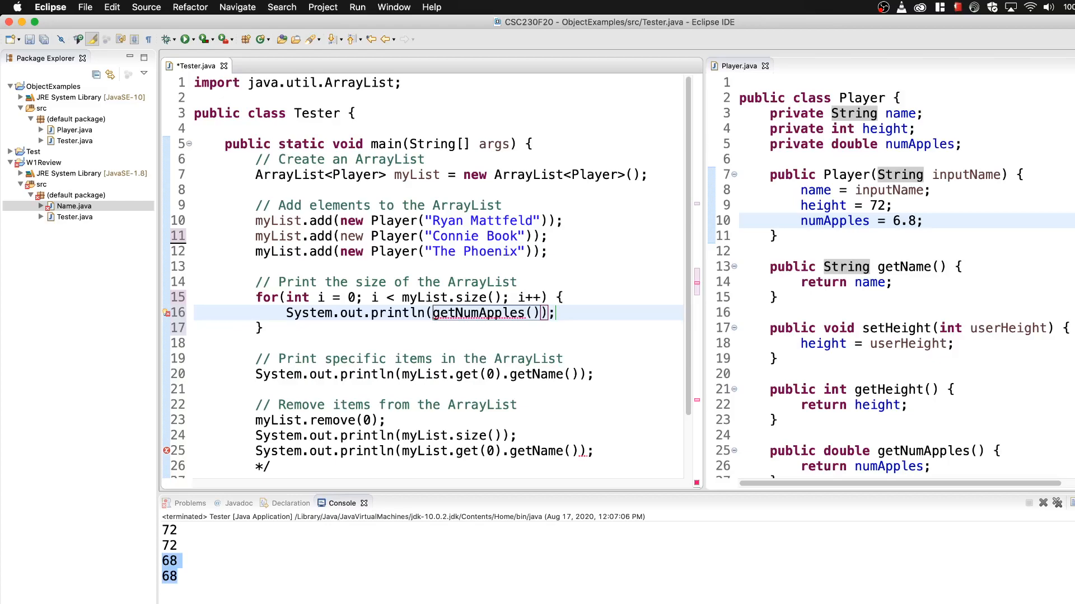
type("myList.g")
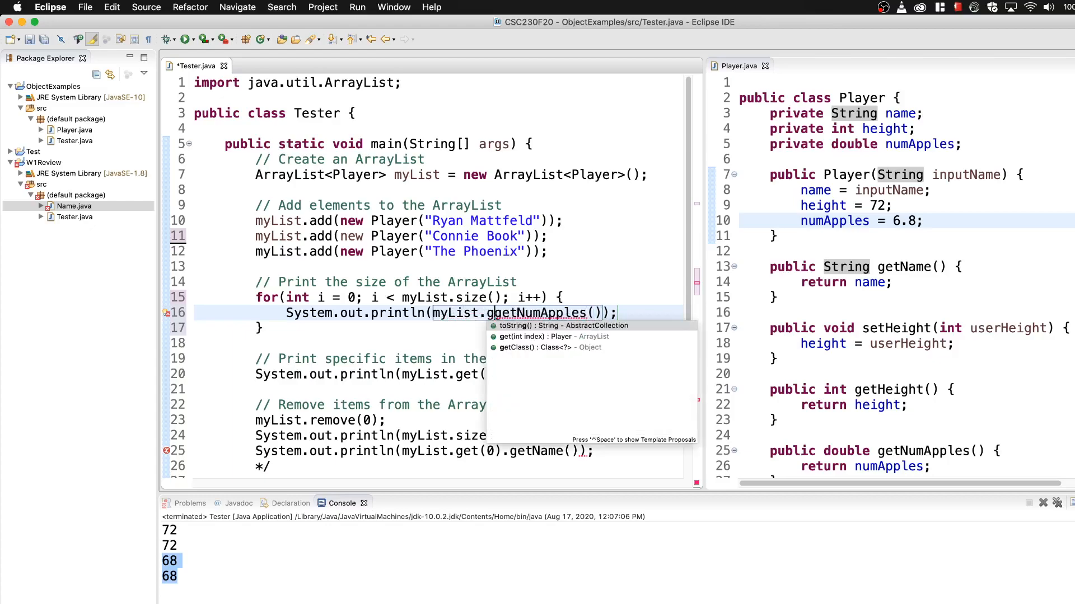
left_click(555, 337)
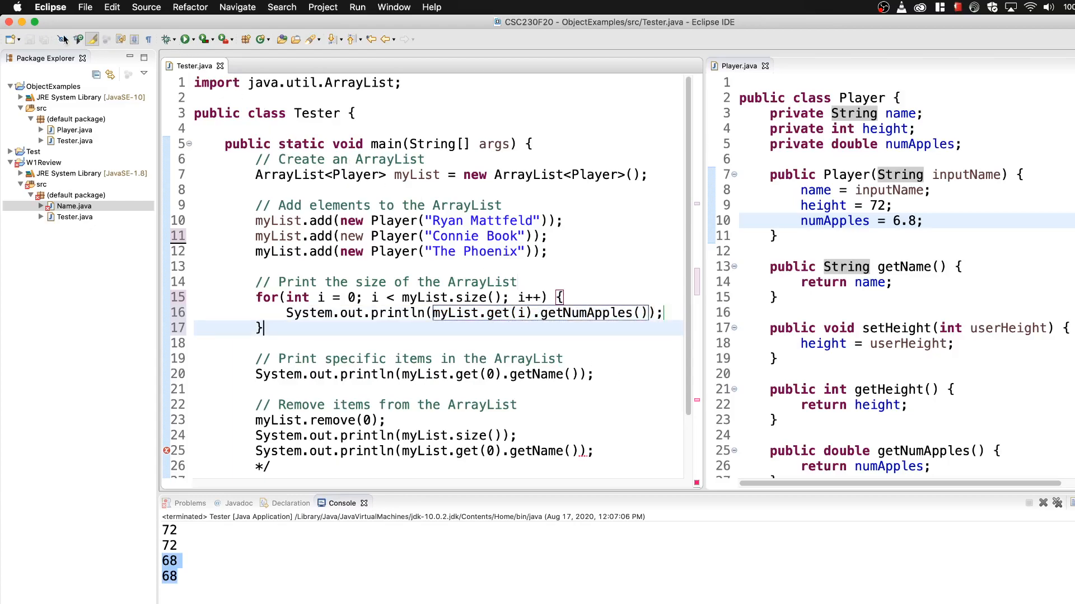
Launch despite errors, delete the stray */, and rerun Tester to print 6.8 three times.
left_click(167, 40)
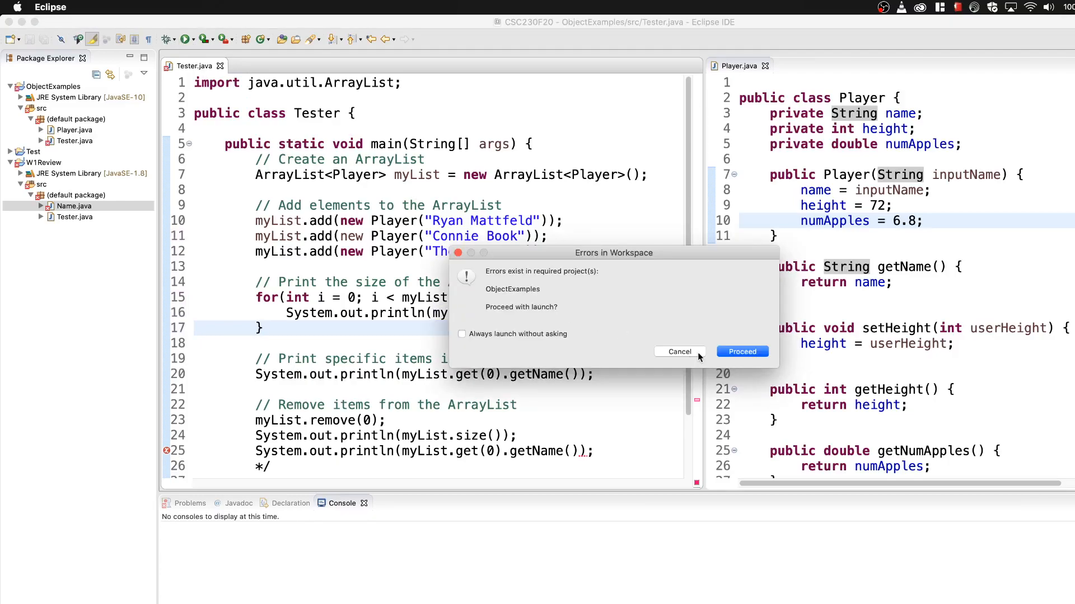
left_click(741, 352)
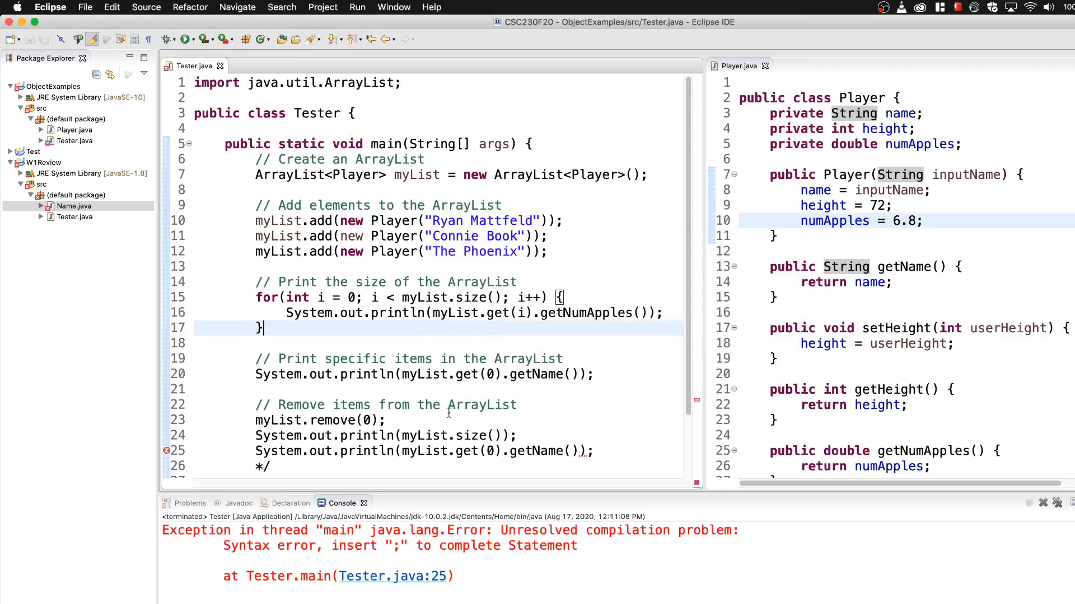
scroll("down", 3)
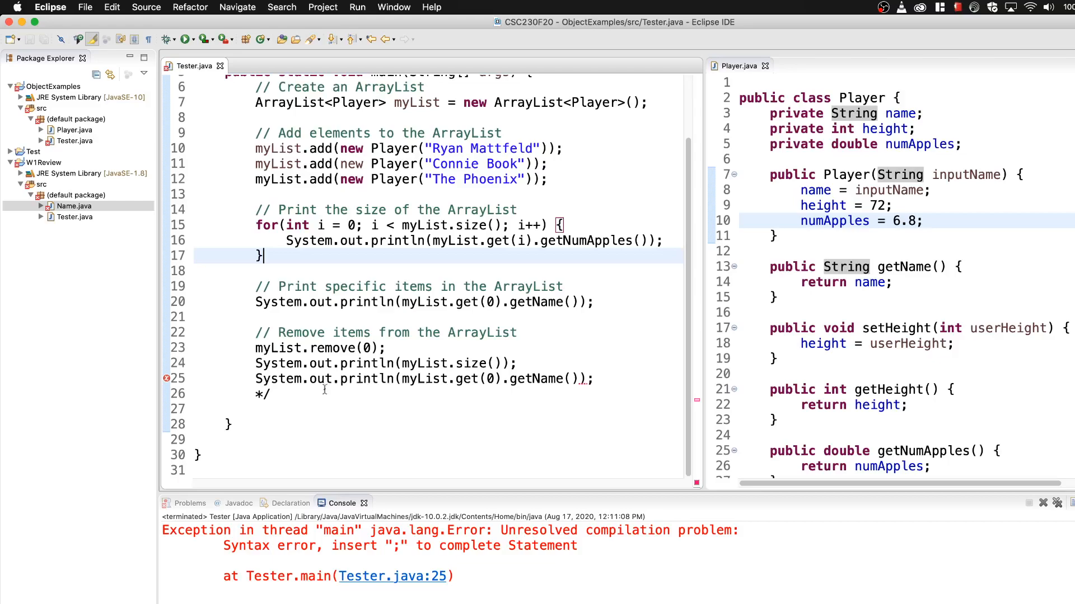
key("Backspace")
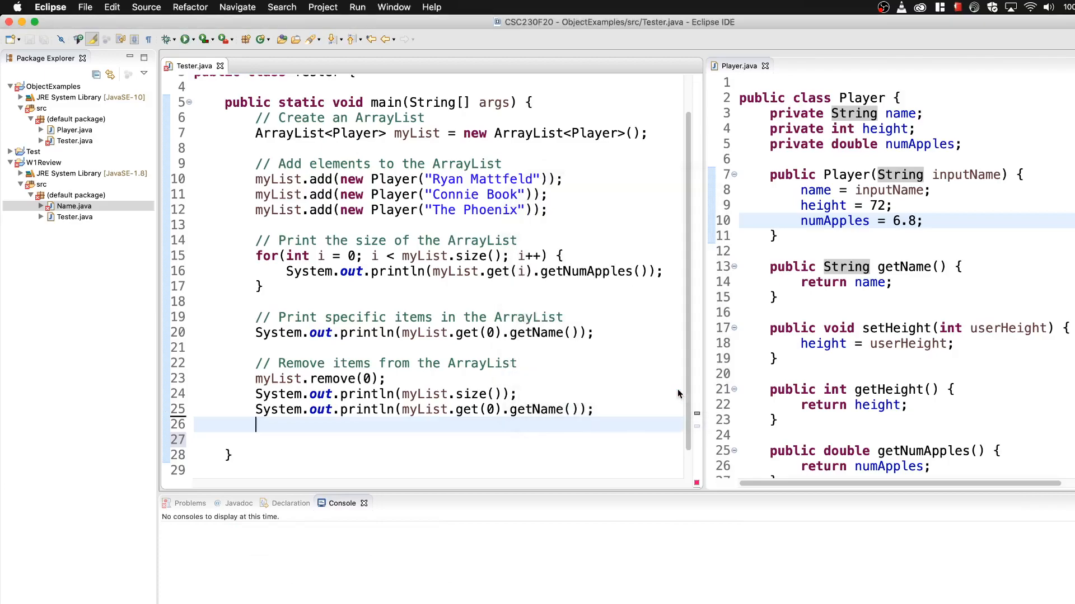
left_click(166, 39)
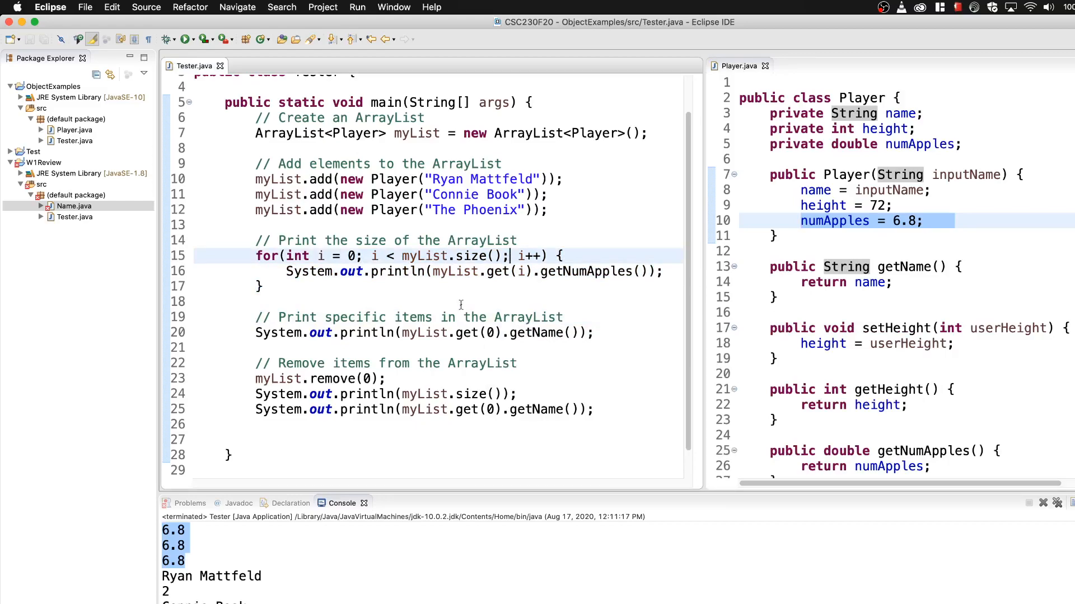
mouse_move(587, 327)
type("myList.get")
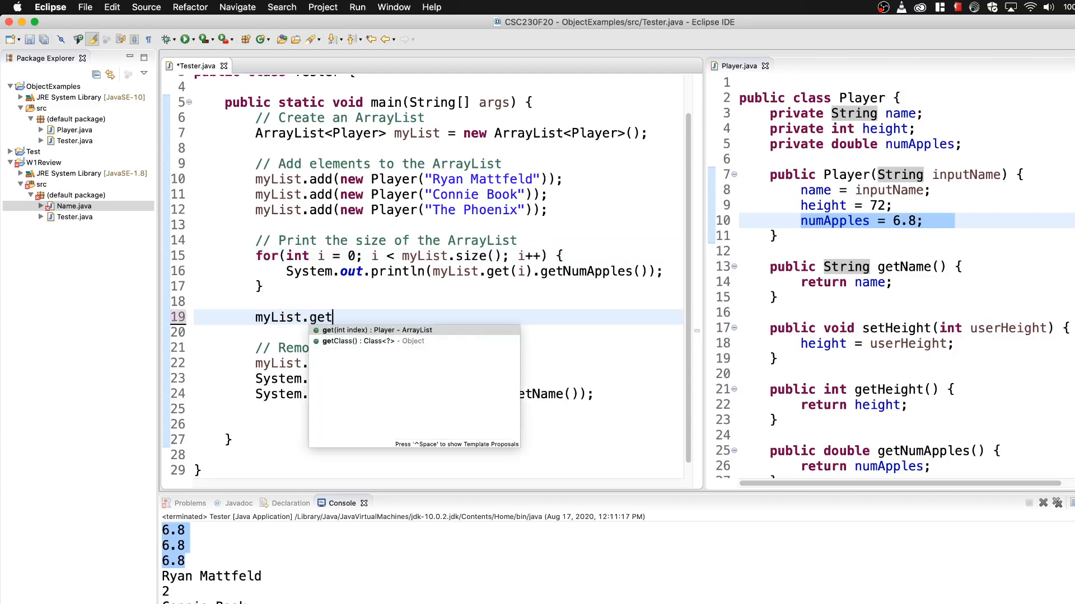
Make the second player eat 3.4 apples with myList.get(1).eatApples(3.4).
type("(1).eatAples")
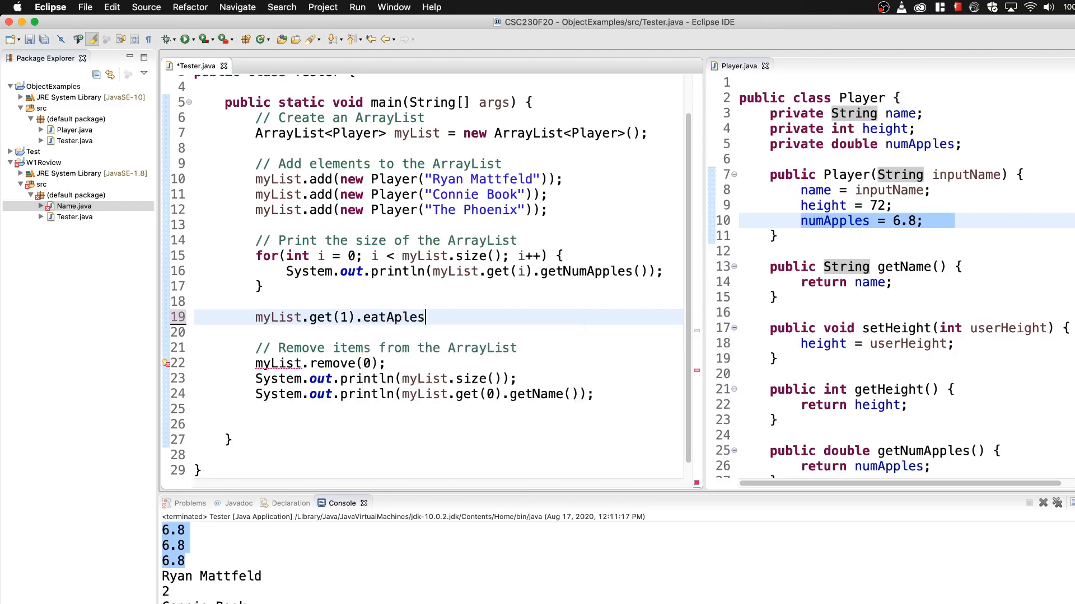
type("()")
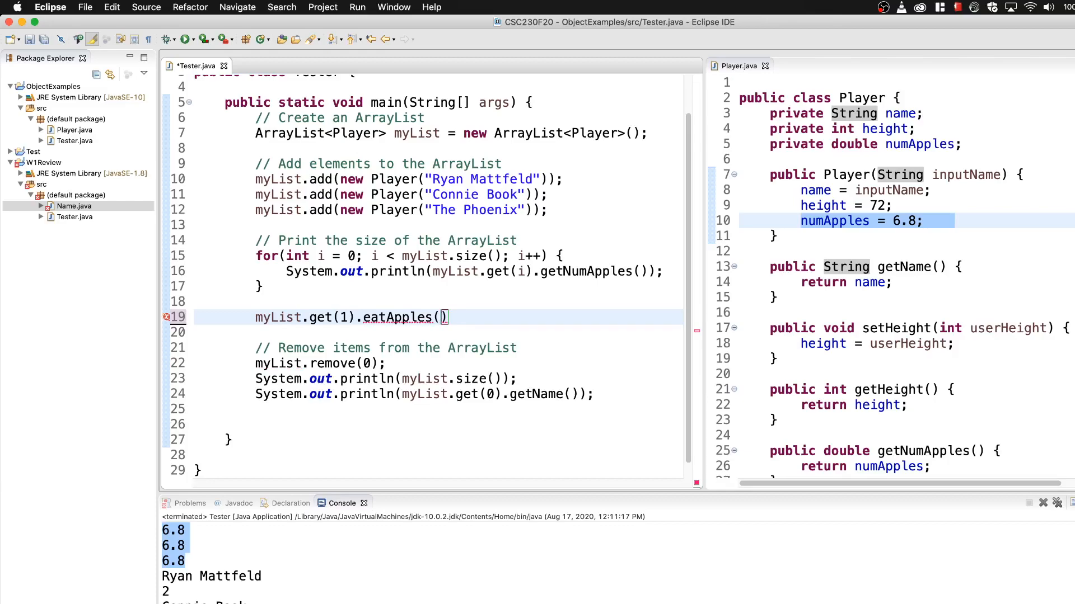
type("3.4")
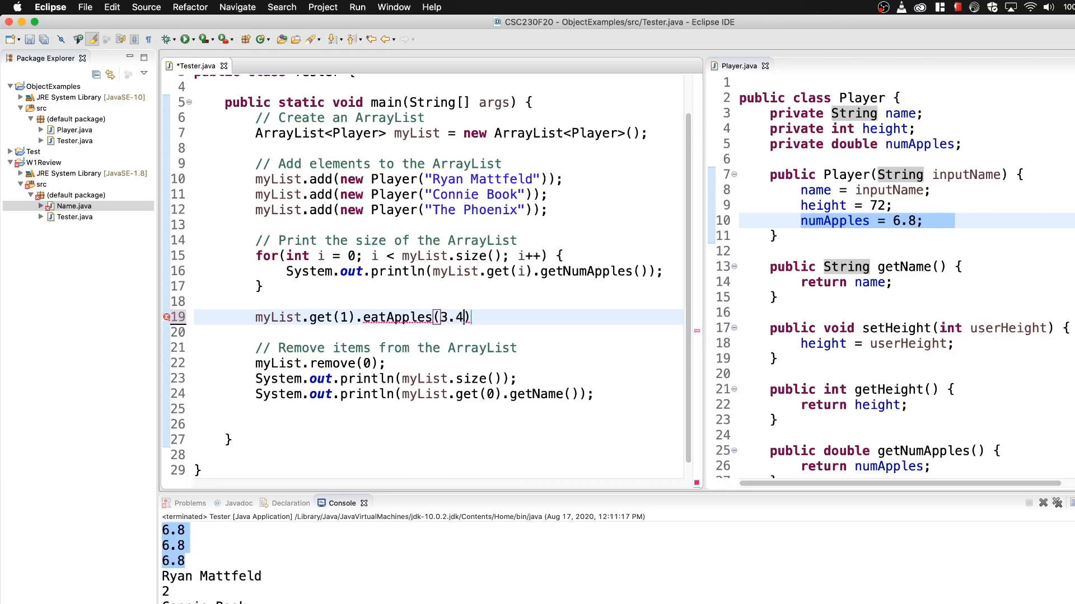
type(";")
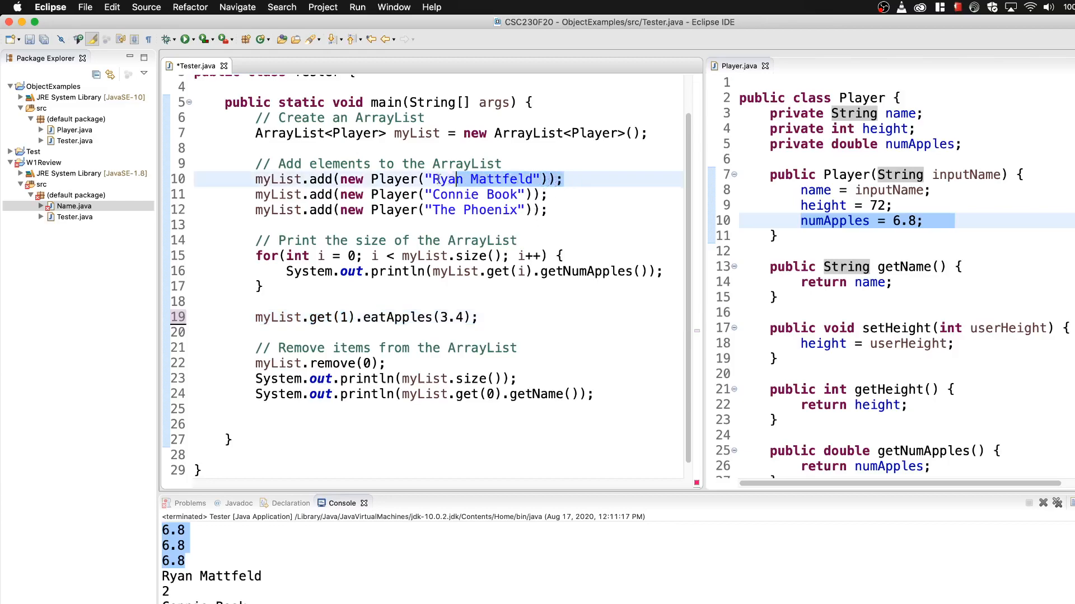
left_click(312, 194)
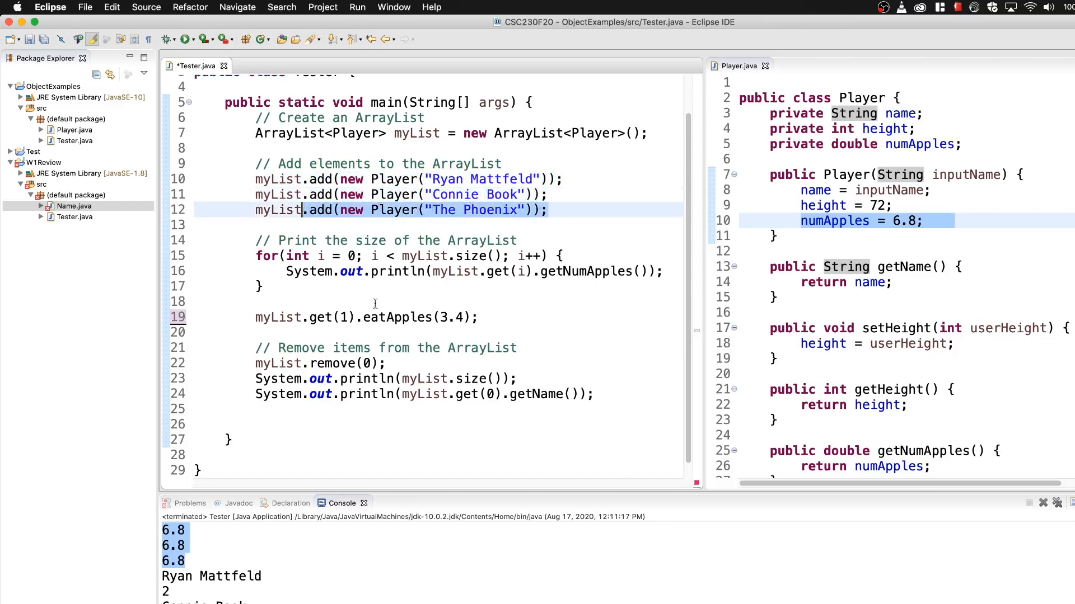
Make the third player eat 1.2 apples with myList.get(2).eatApples(1.2).
left_click(480, 317)
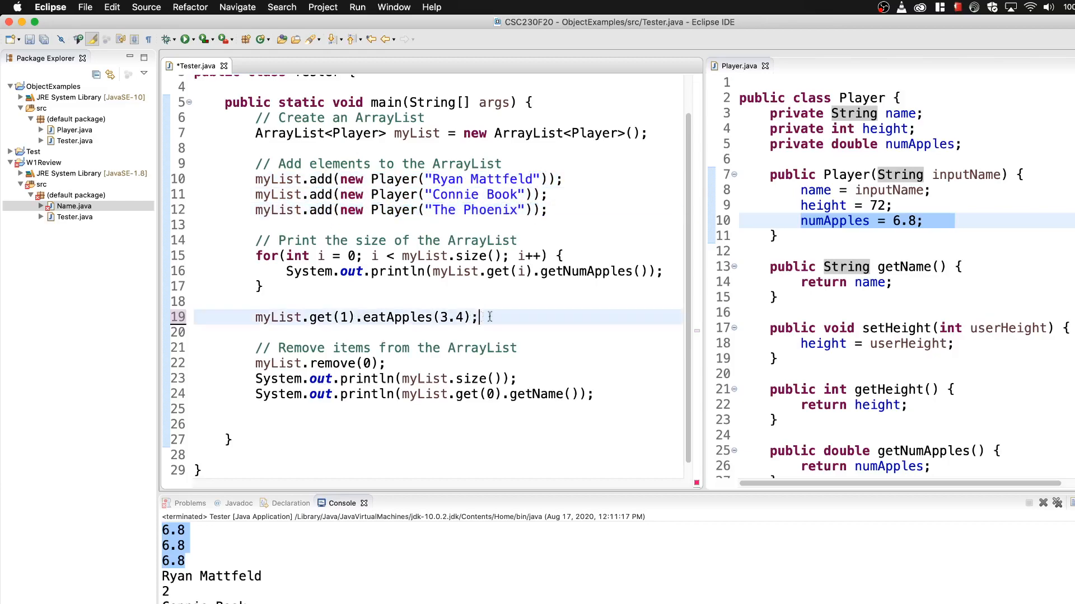
type("myL")
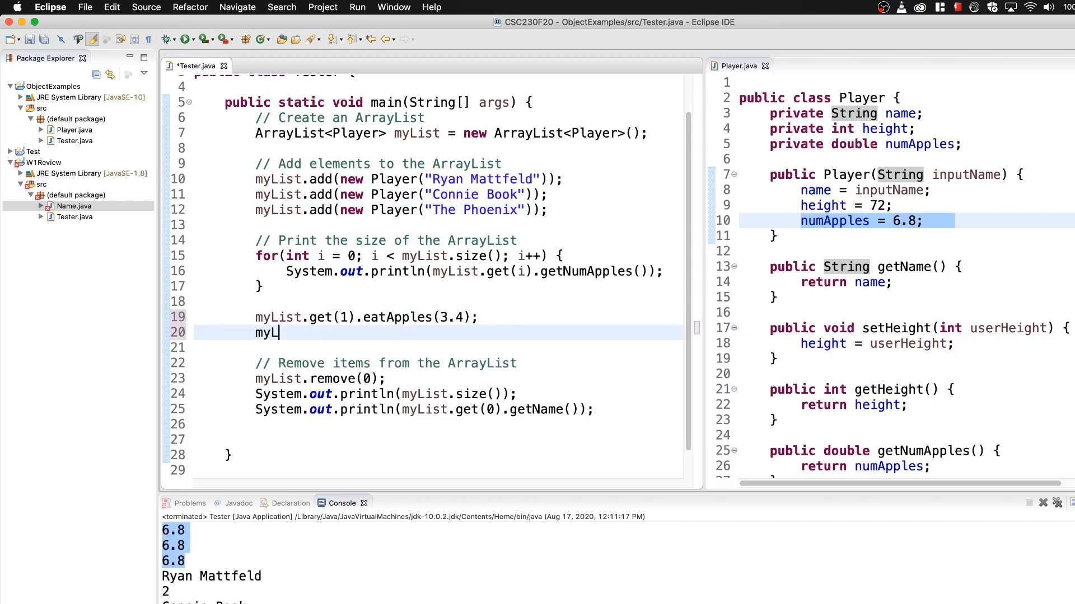
type("g")
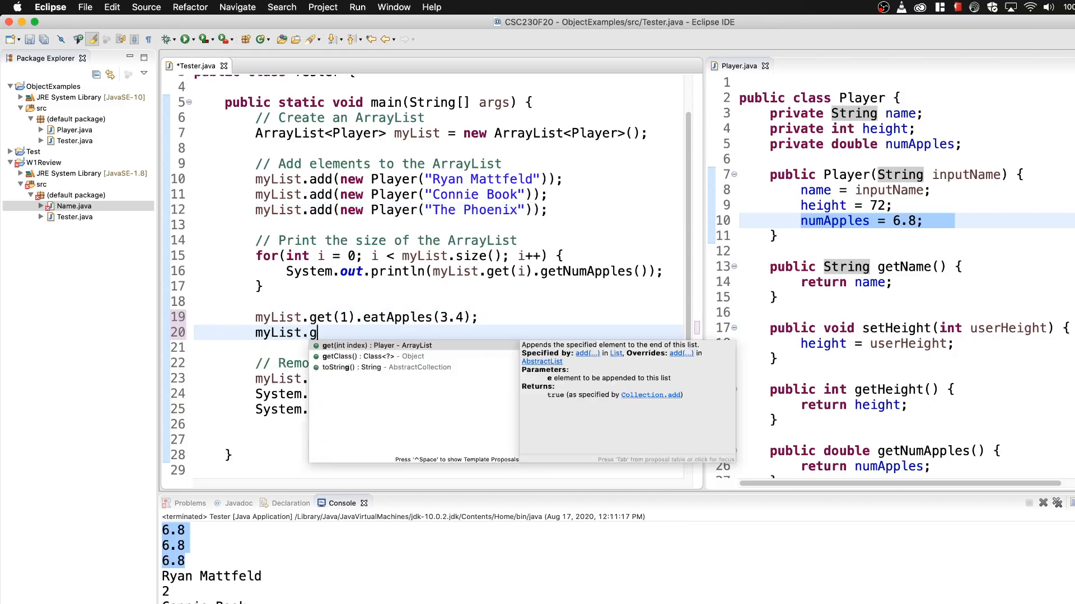
type("et(2)")
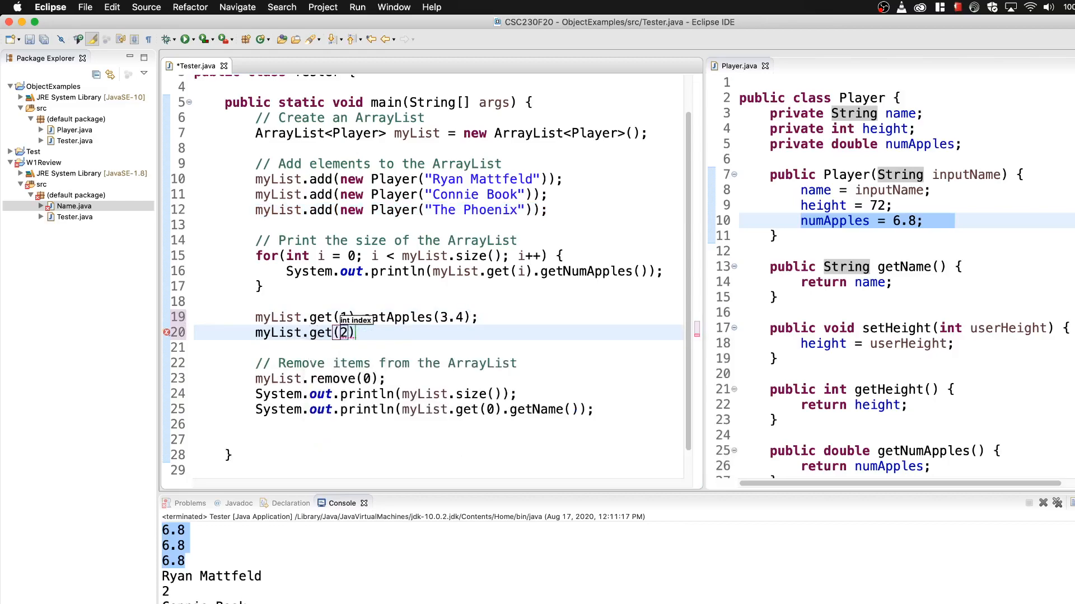
type(".eatA")
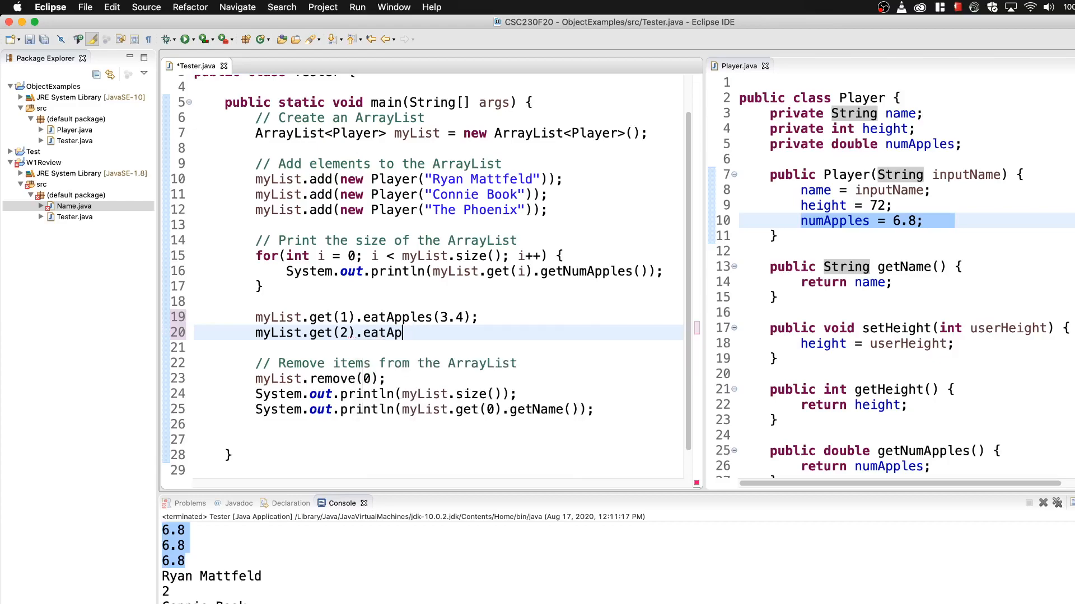
type("ples(1.2)")
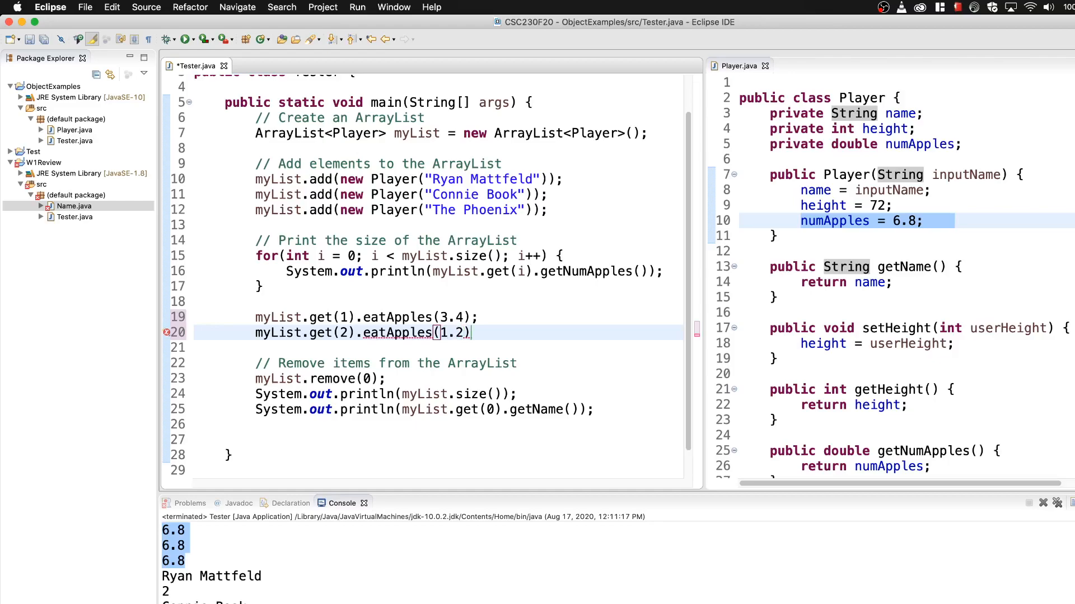
type(";")
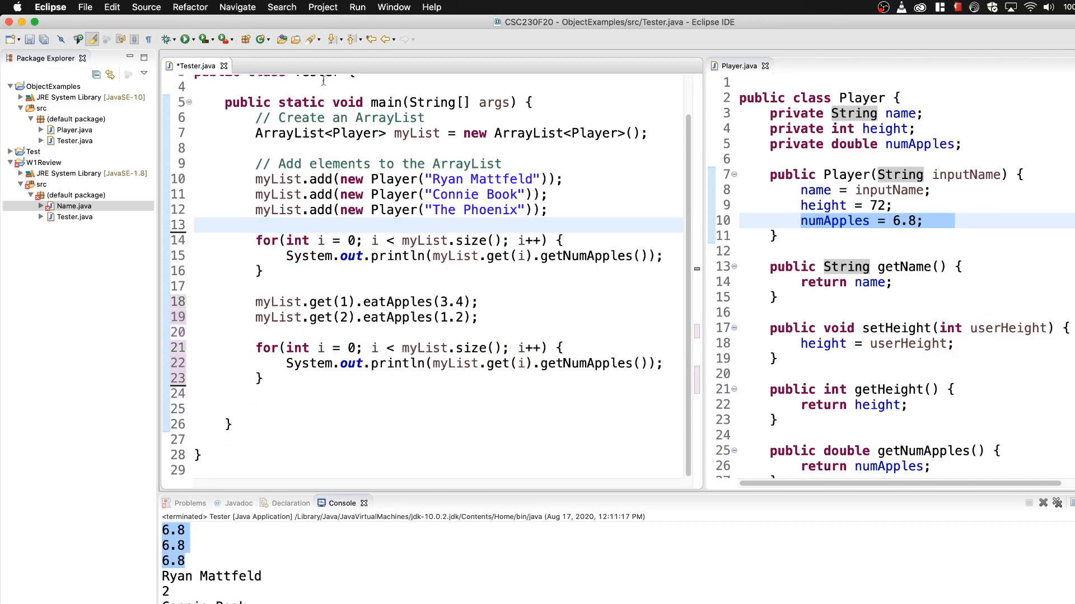
Save and run Tester.java, giving console counts 6.8 three times, then 6.8, 3.4, 5.6.
left_click(183, 39)
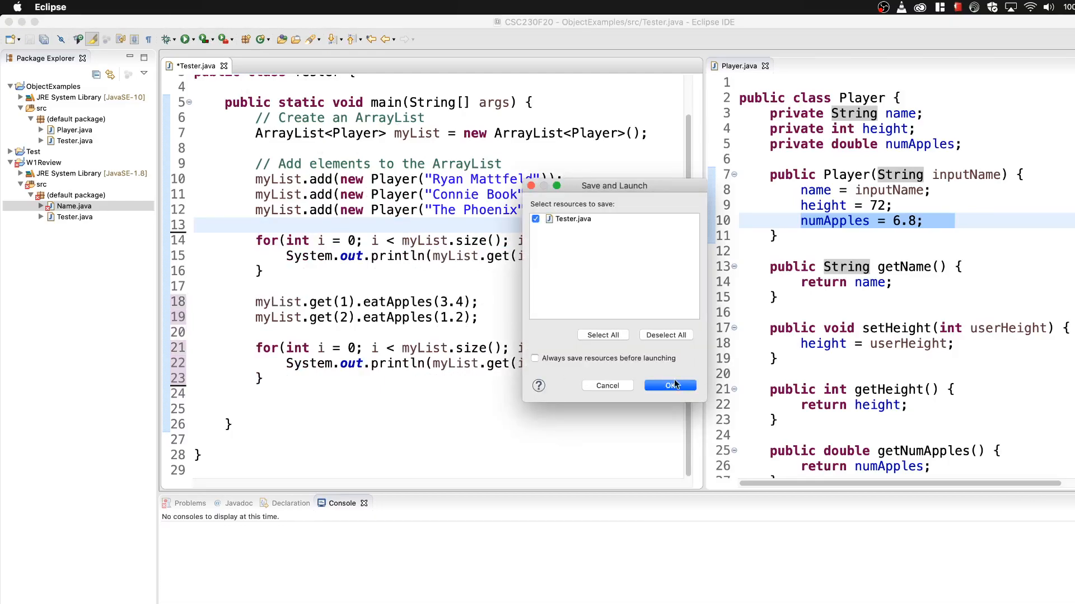
left_click(668, 386)
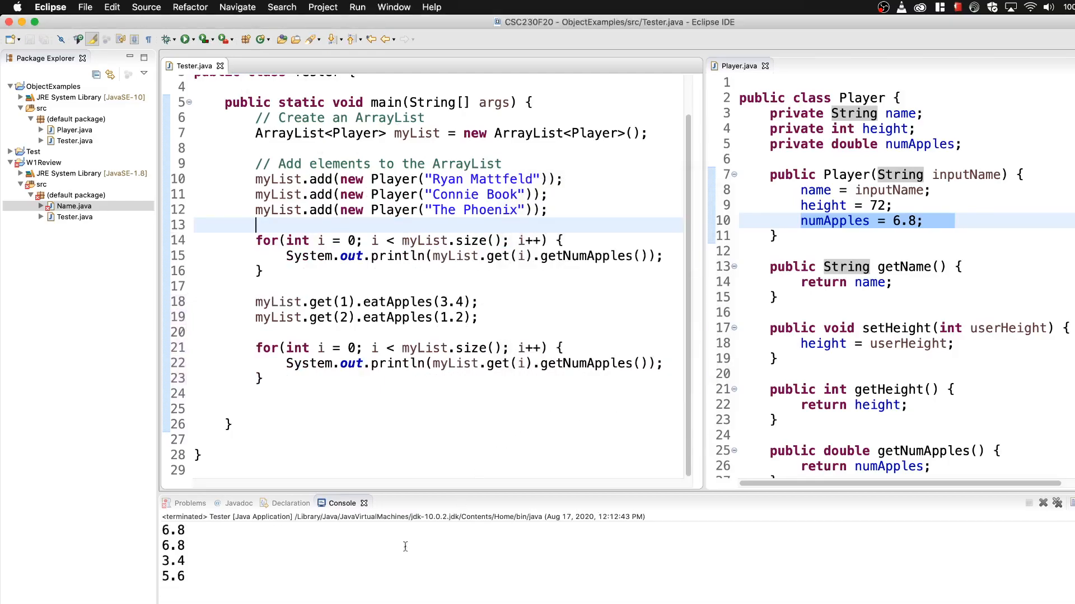
left_click(181, 39)
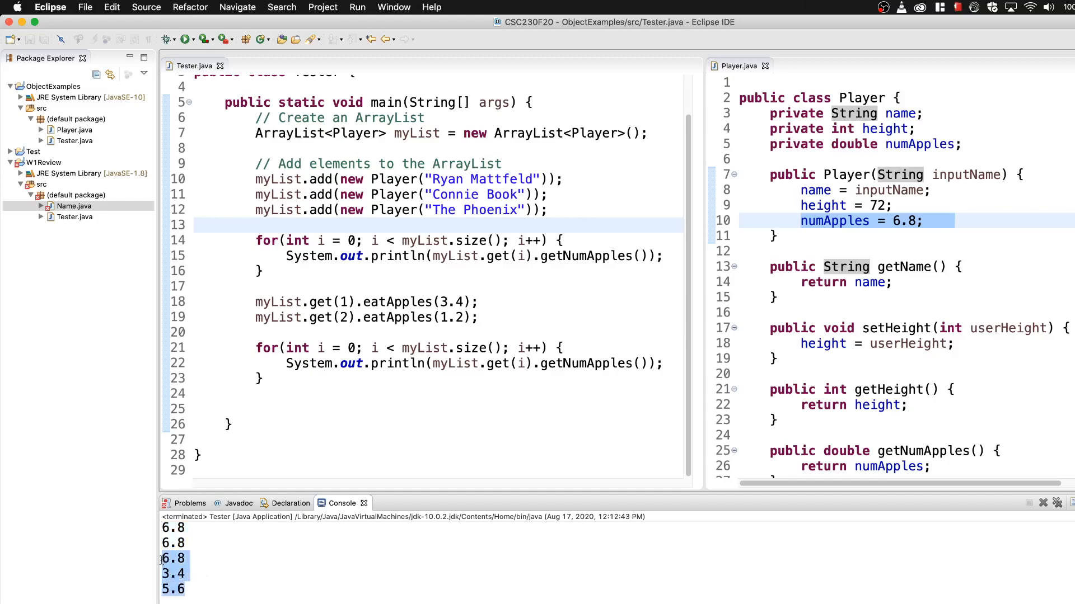
mouse_move(291, 566)
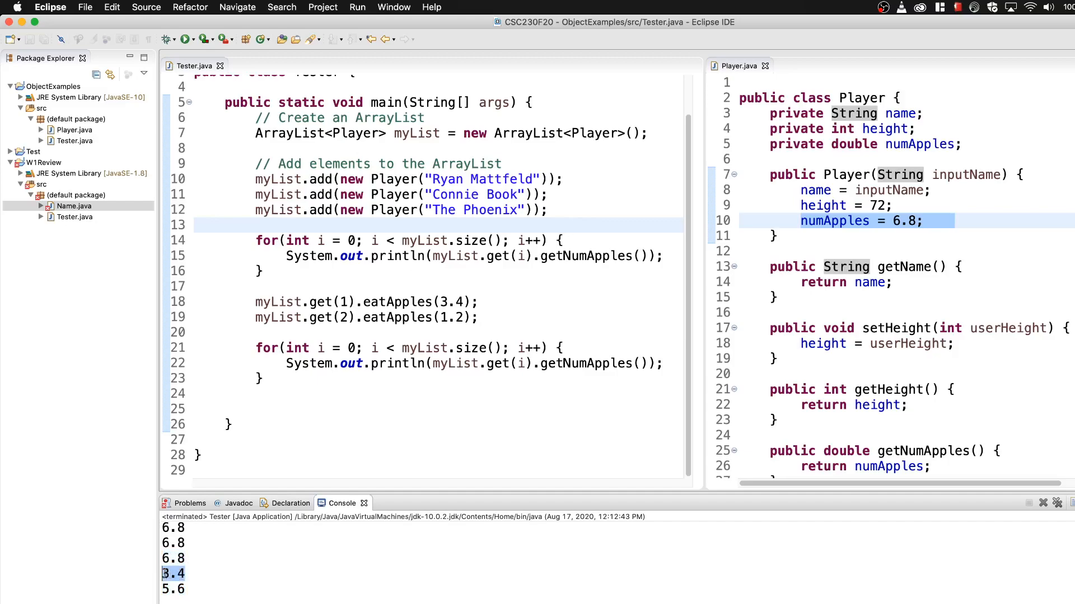
left_click(173, 588)
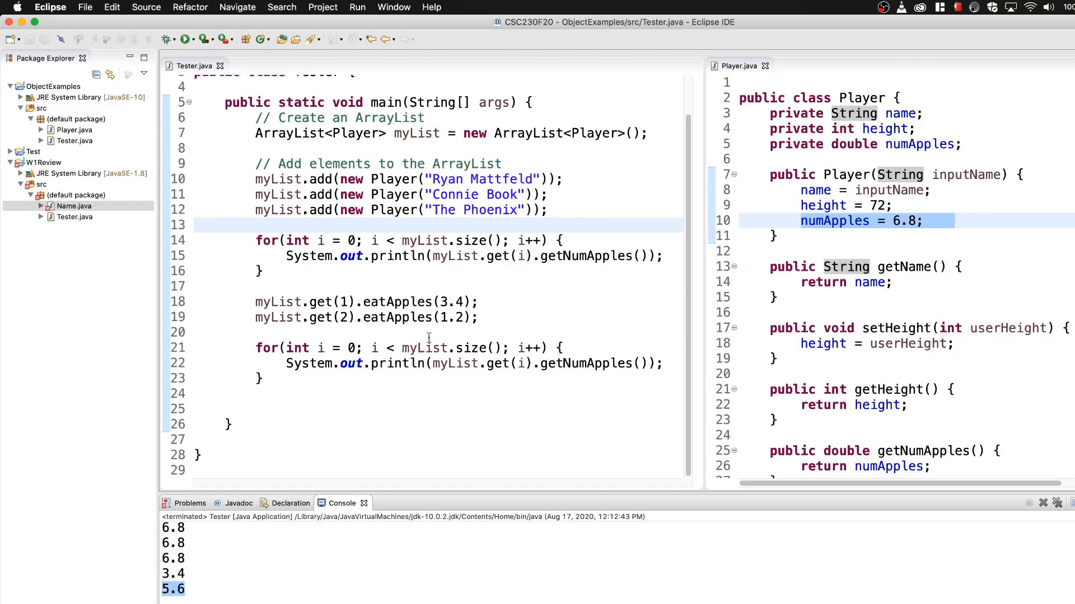
left_click(444, 332)
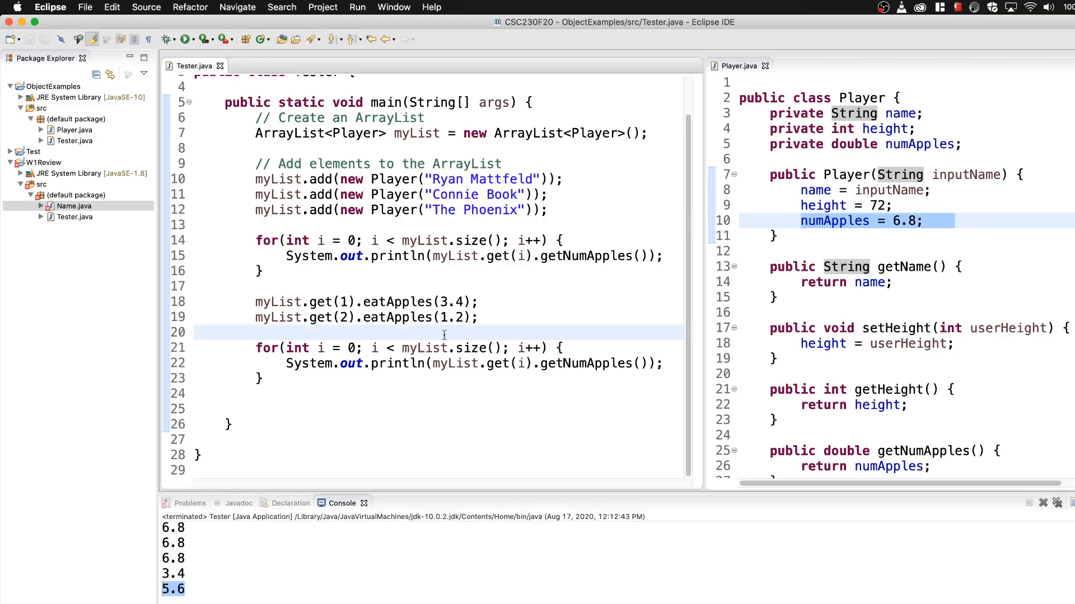
Insert System.out.println() on line 20 between the loops, then save and rerun Tester.
type("System.out.println();")
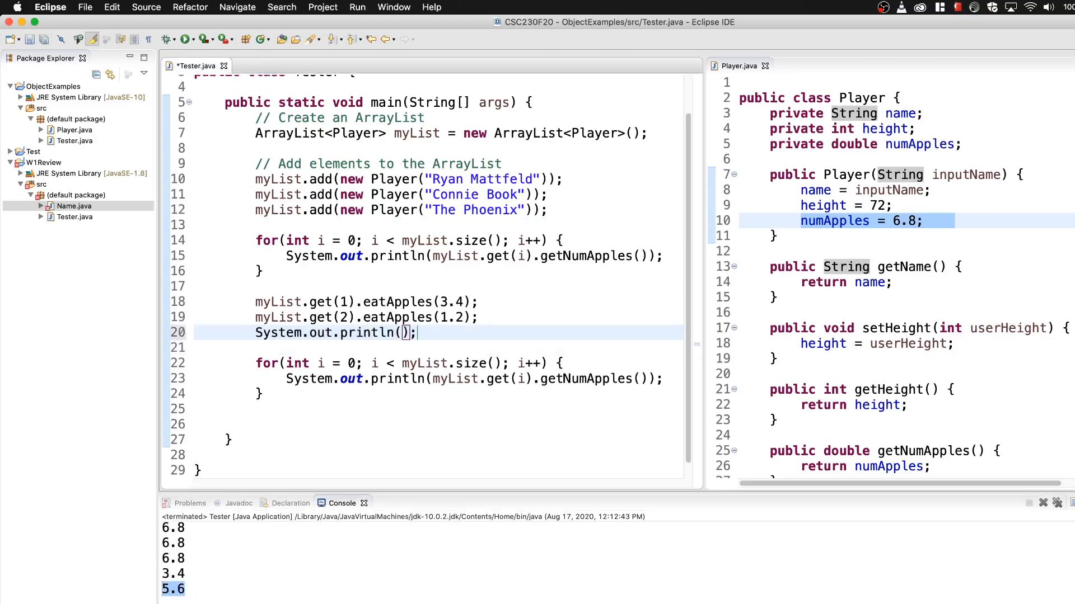
left_click(186, 39)
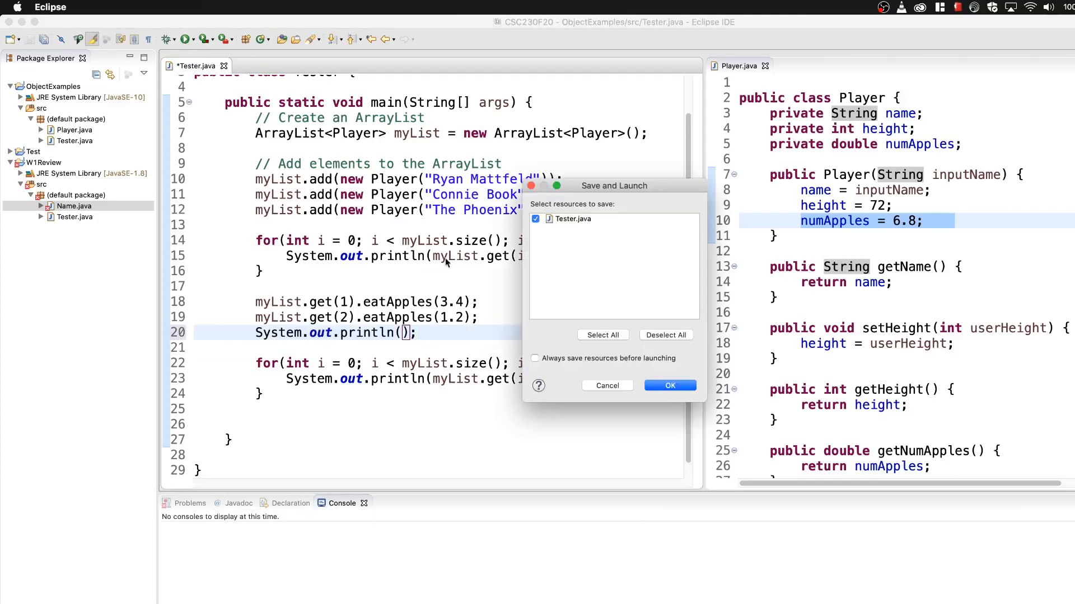
left_click(670, 385)
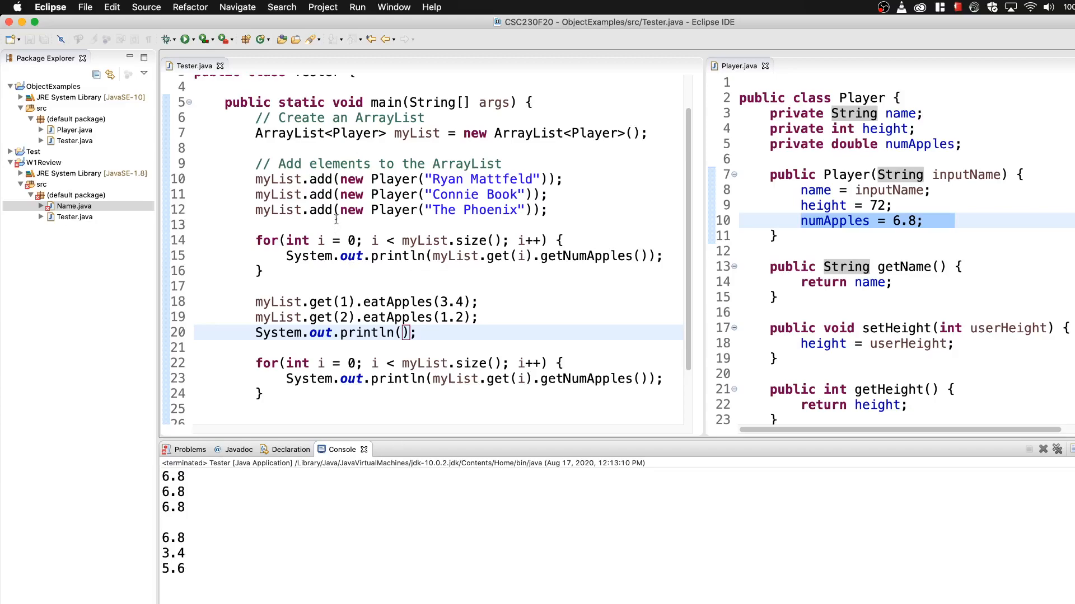
left_click(163, 522)
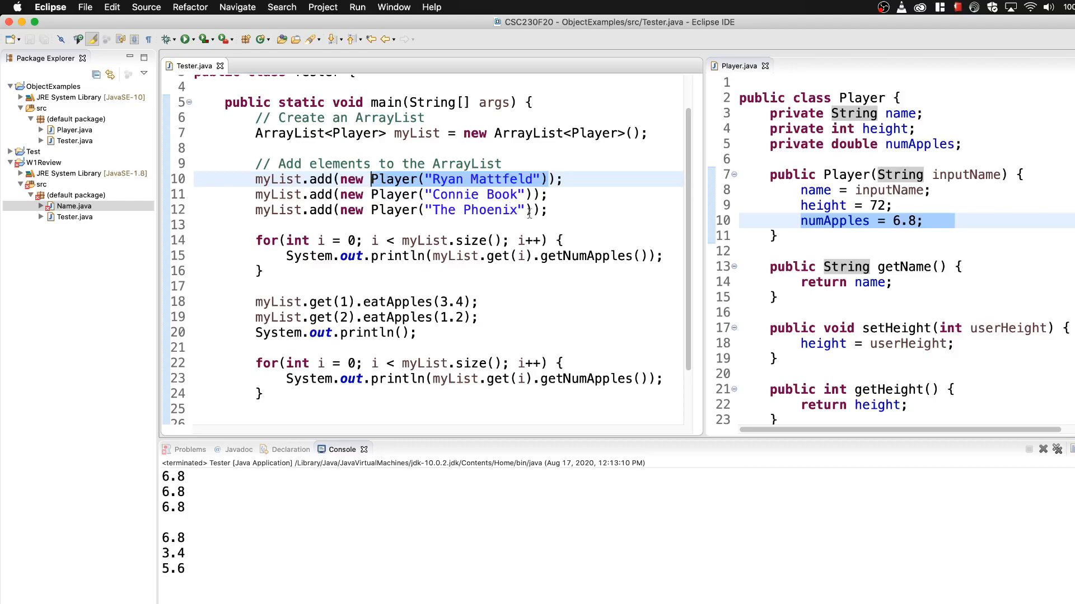
left_click(459, 194)
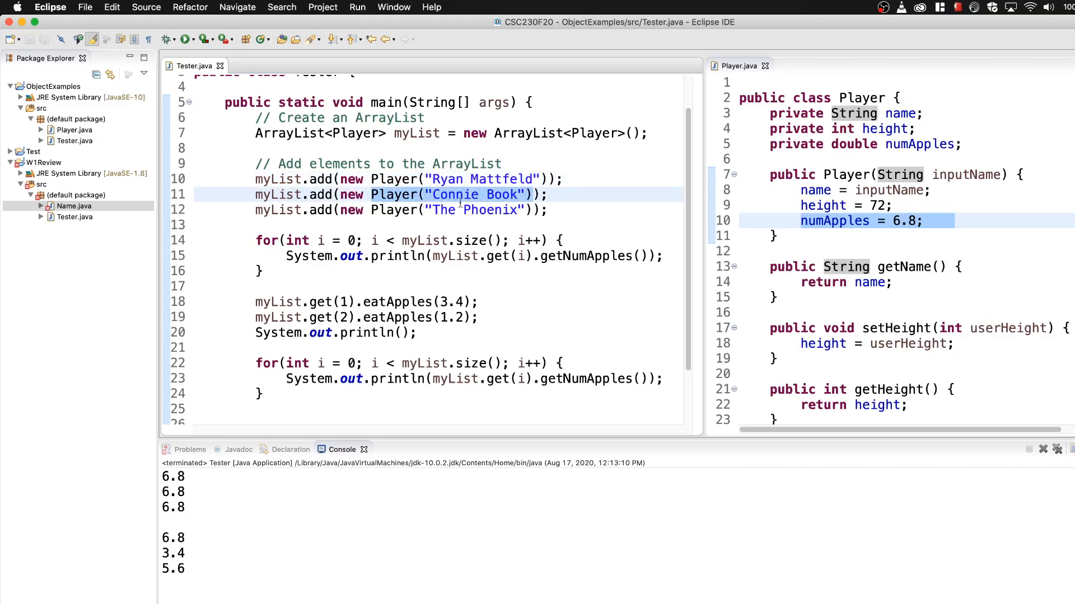
left_click(401, 210)
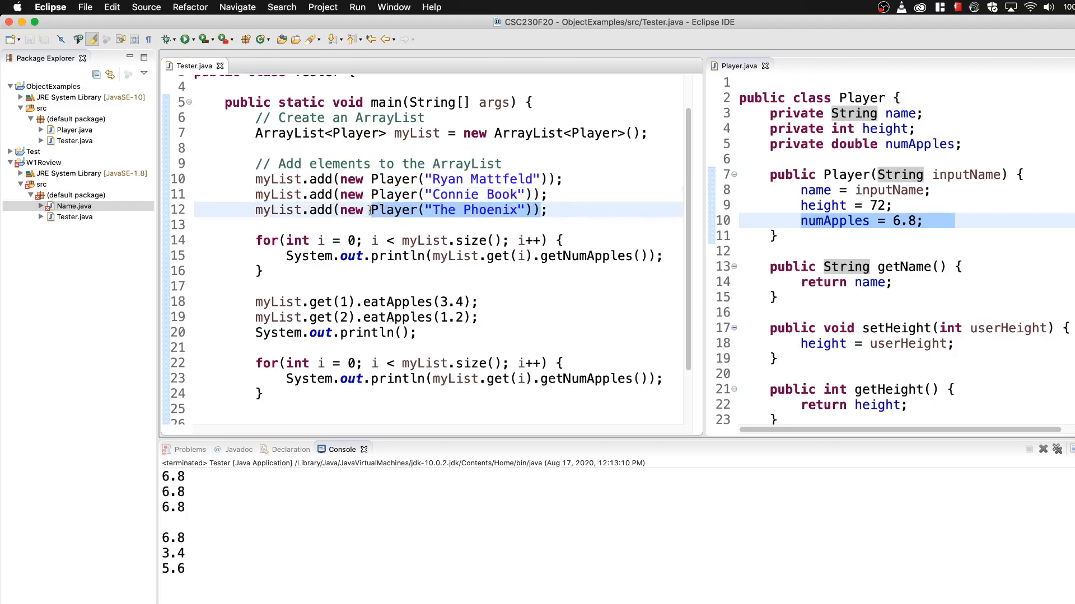
mouse_move(586, 256)
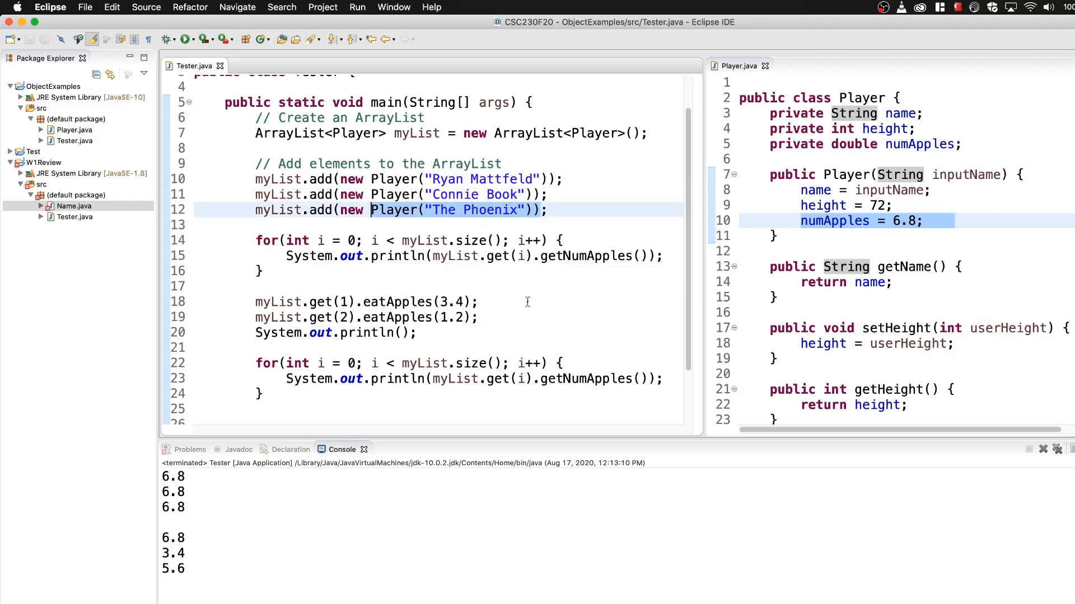
mouse_move(425, 250)
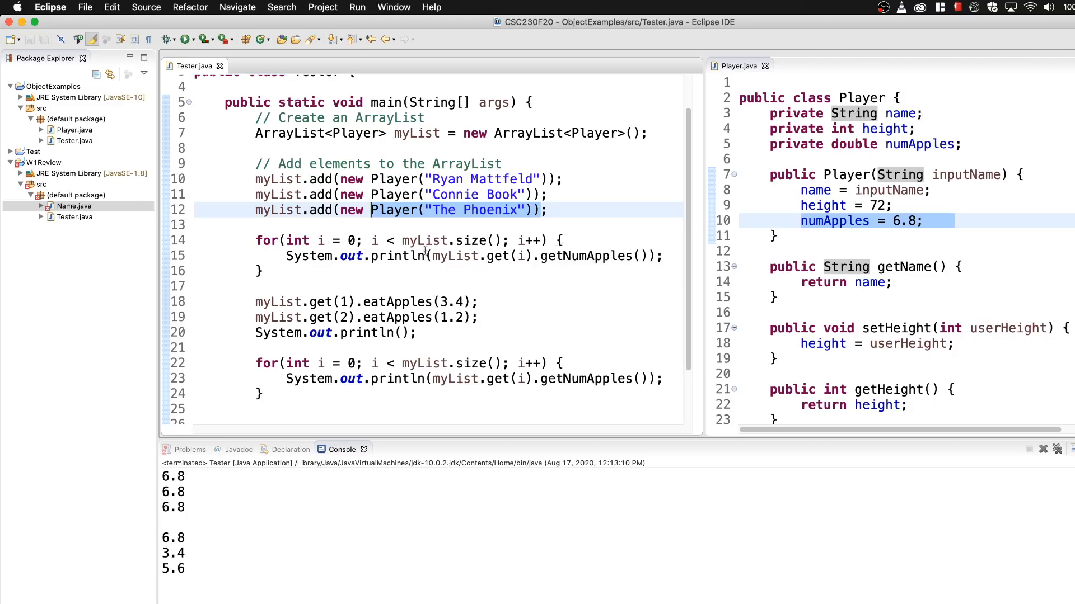
left_click(544, 255)
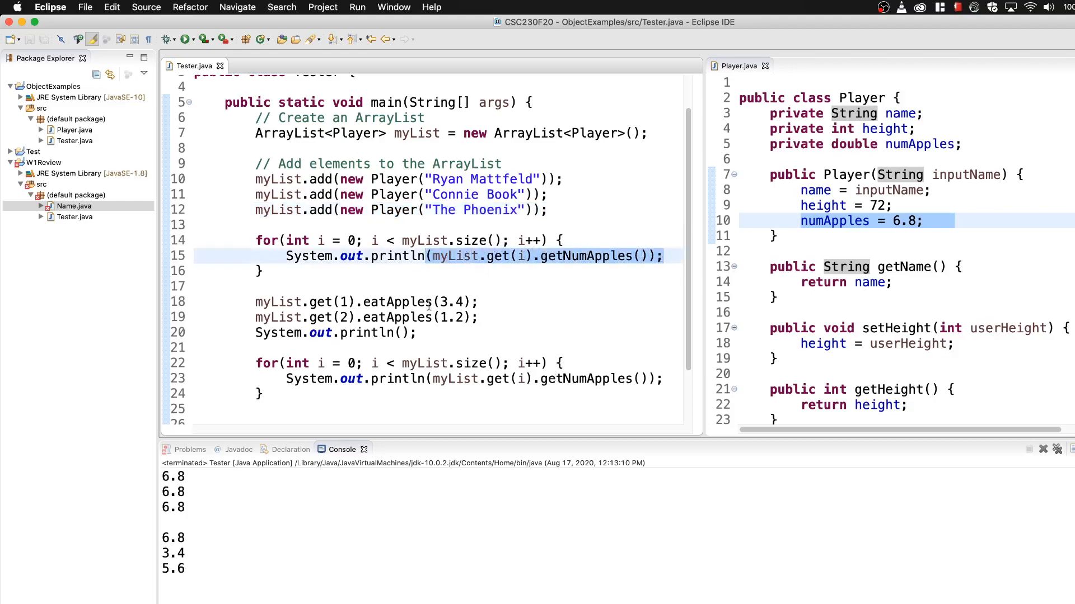
left_click(457, 256)
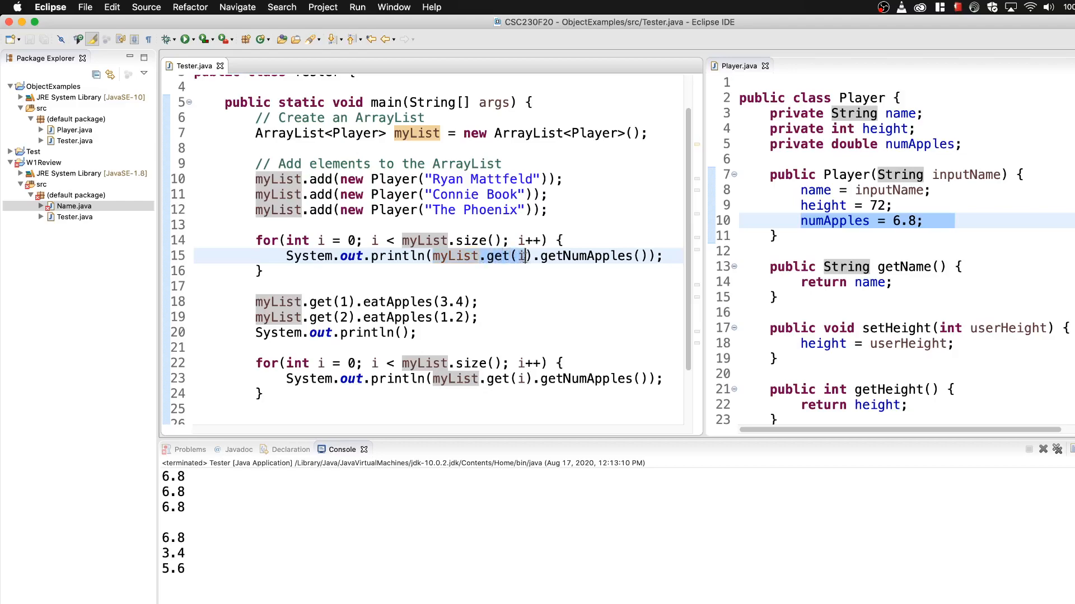
mouse_move(592, 379)
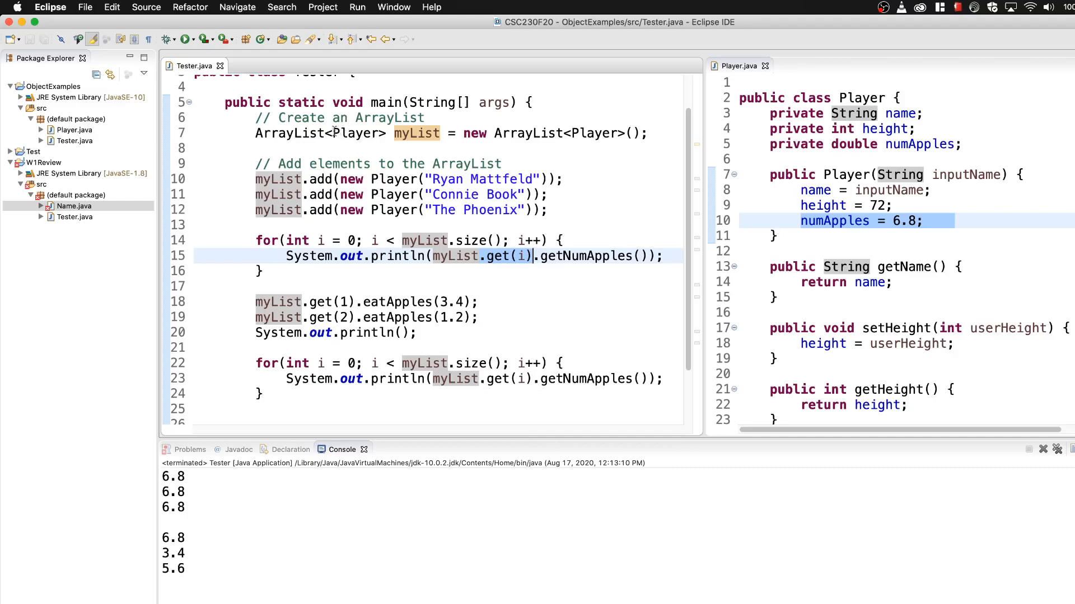
left_click(352, 134)
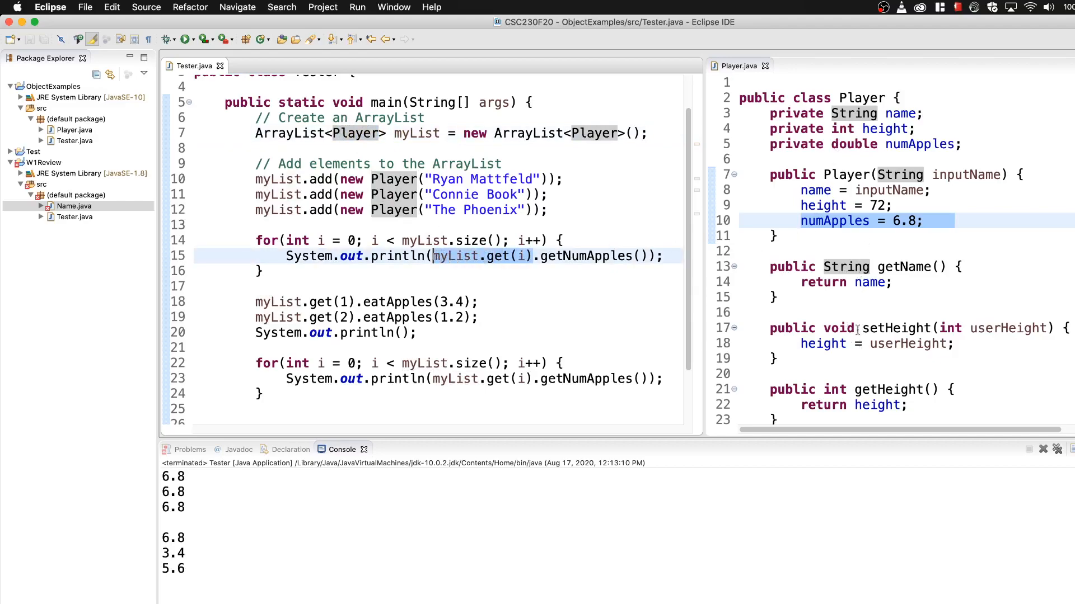
mouse_move(586, 287)
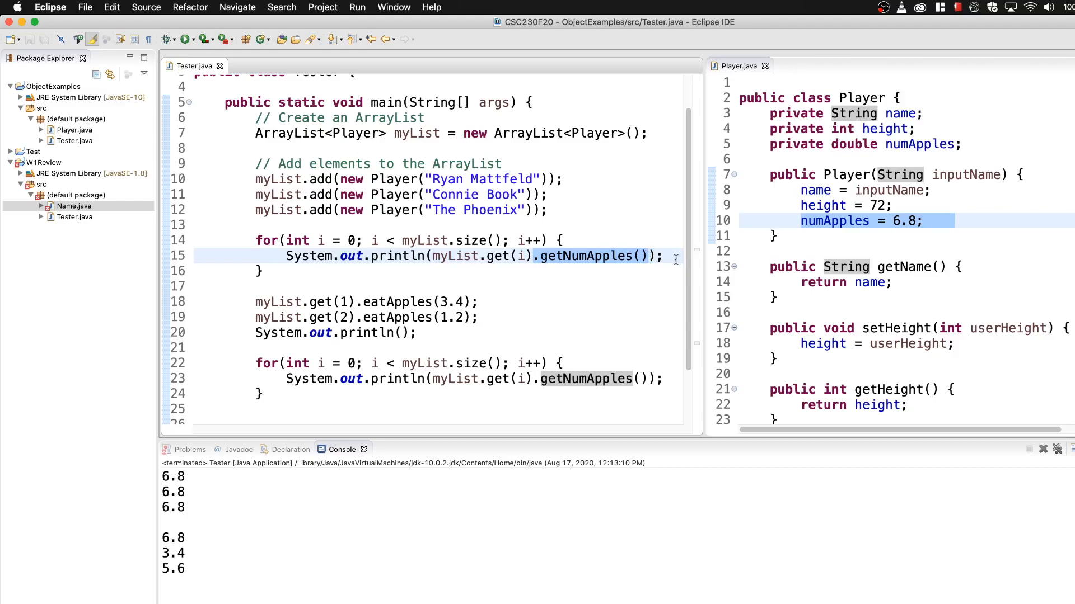
Strip .getNumApples() from line 15's print so it outputs just myList.get(i).
type(".")
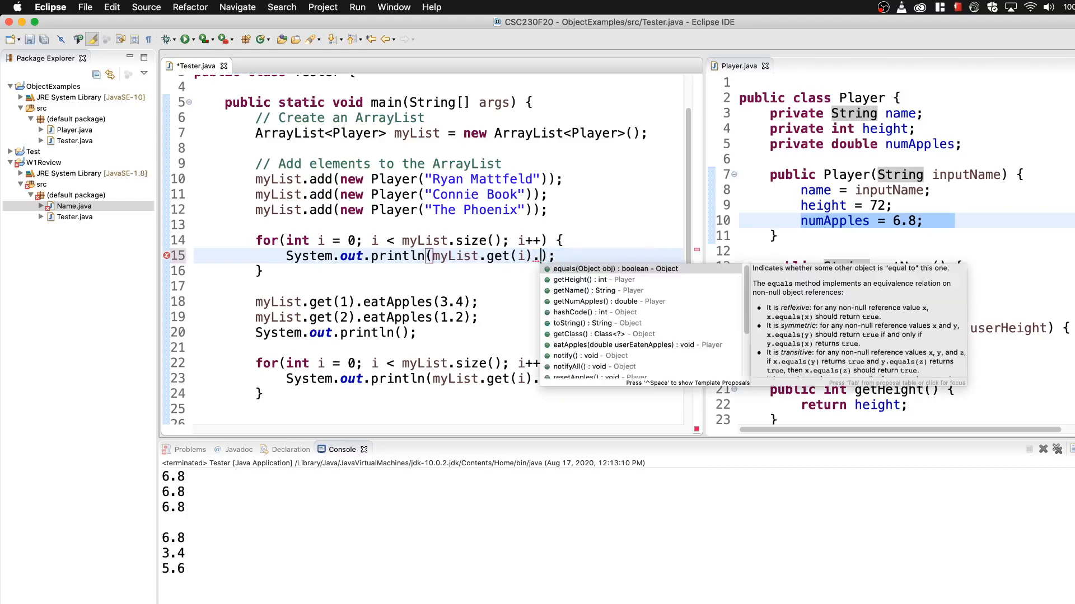
mouse_move(664, 300)
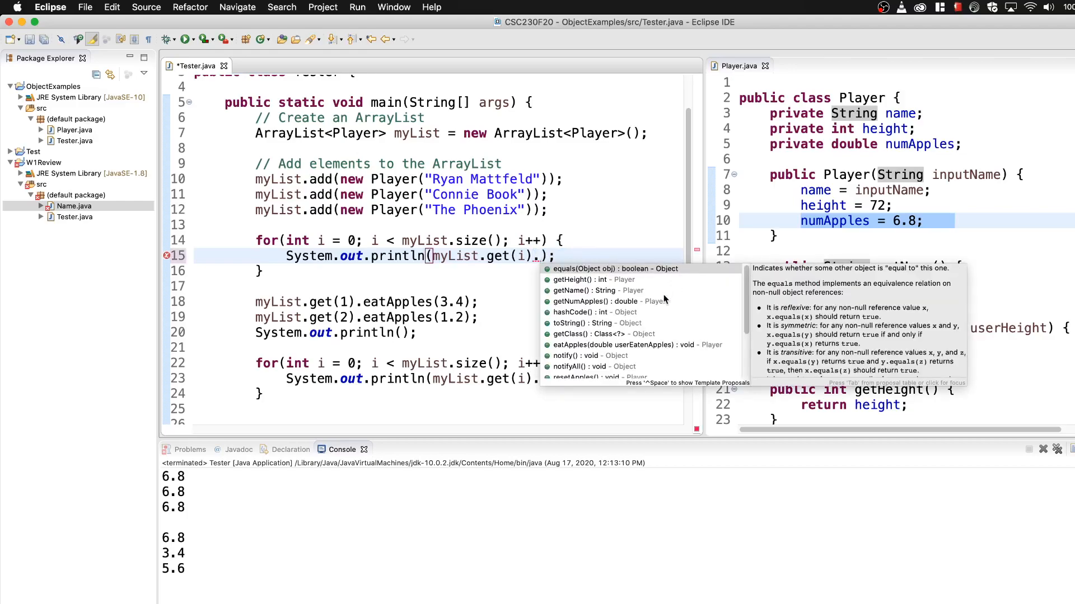
mouse_move(641, 291)
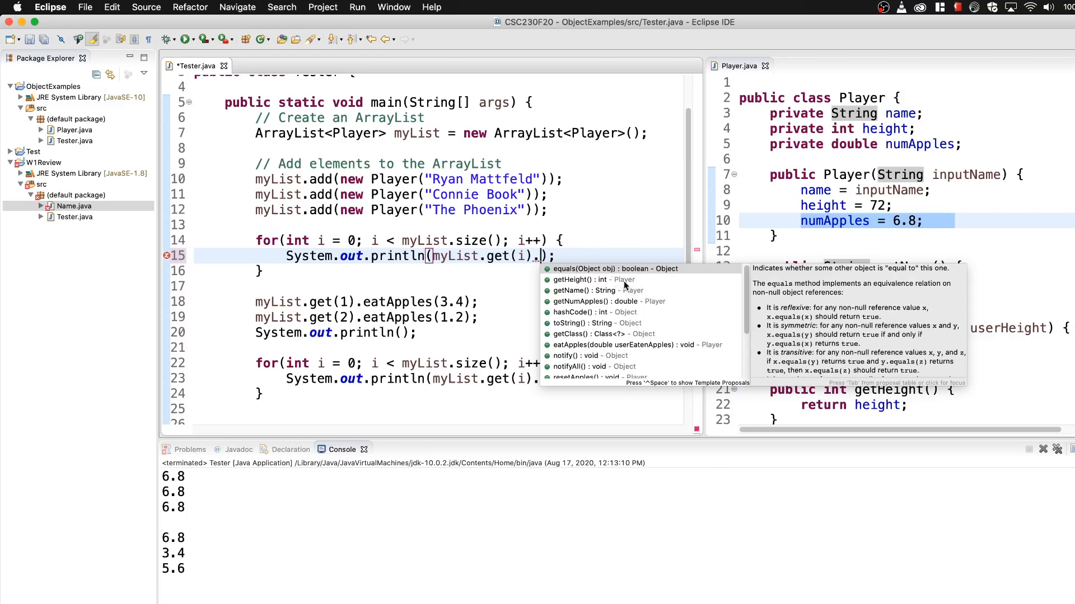
left_click(593, 280)
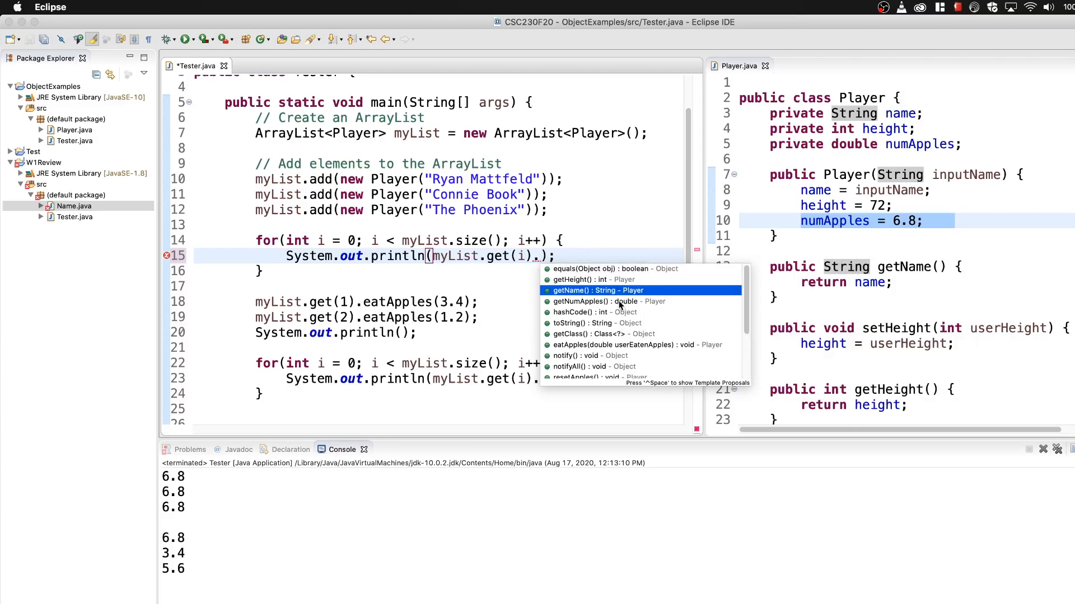
scroll("down", 3)
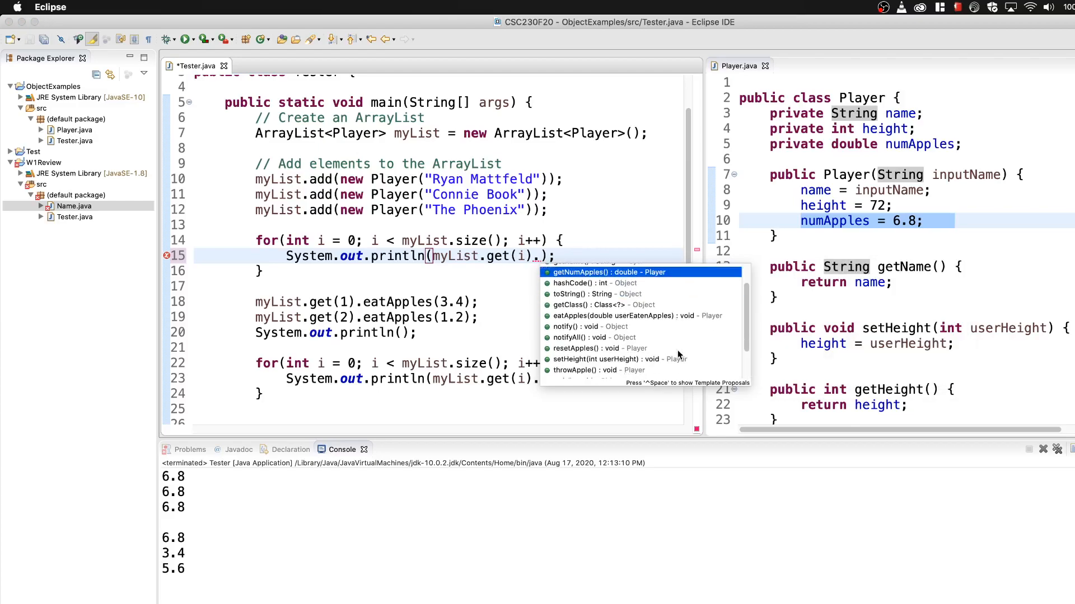
scroll("down", 3)
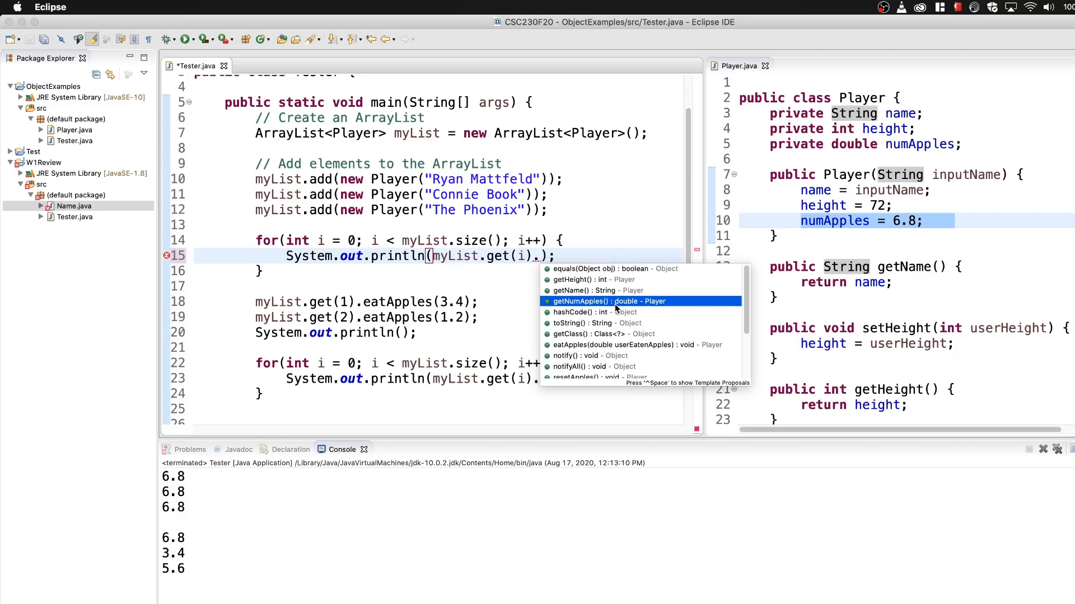
mouse_move(626, 329)
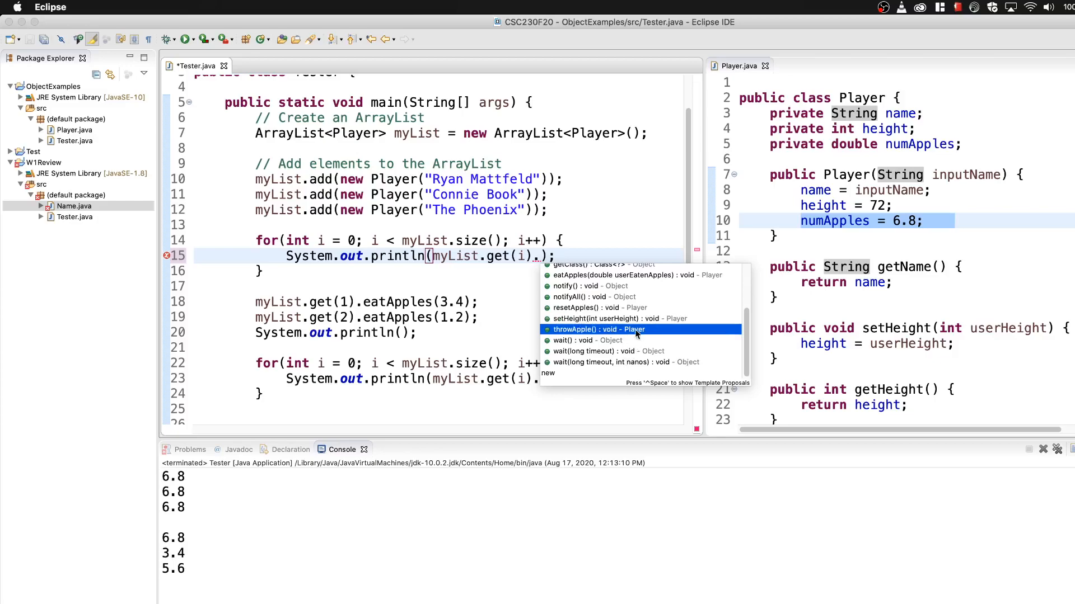
mouse_move(608, 318)
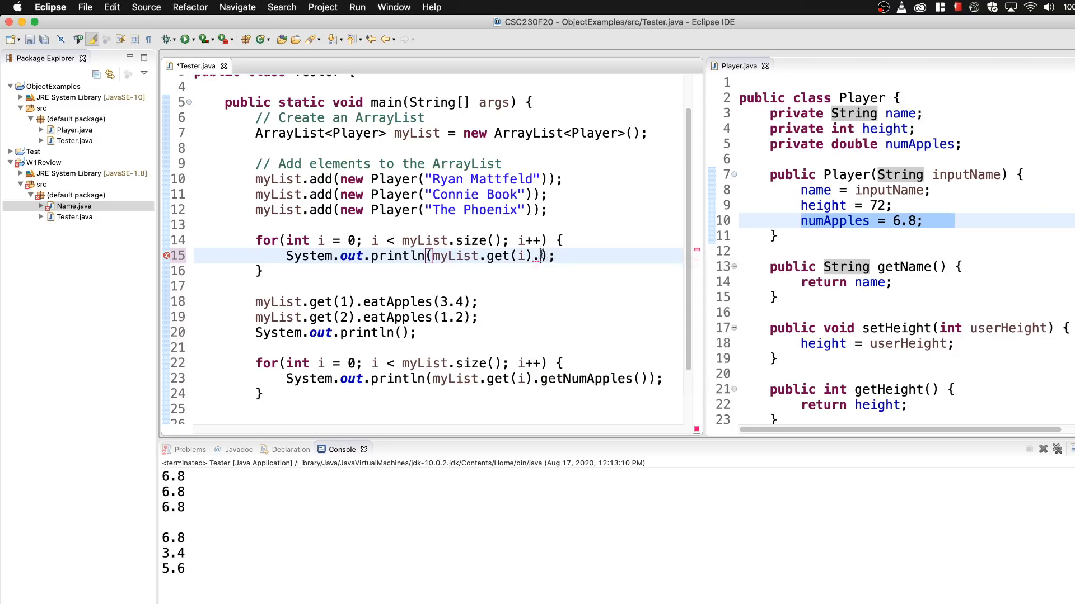
key("Backspace")
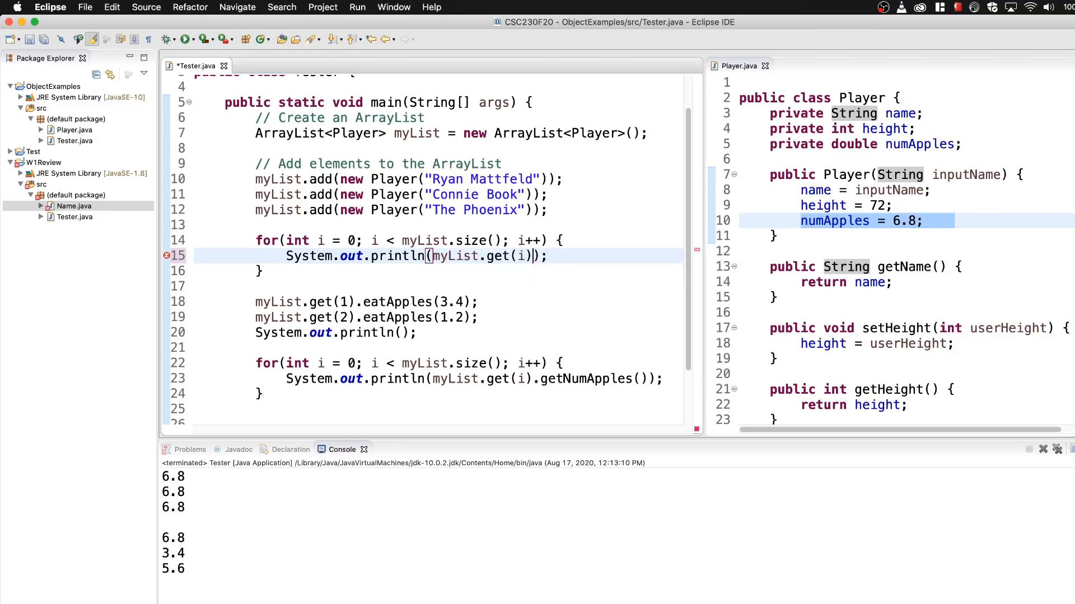
Restore .getNumApples() on line 15, then check the size(), get(i) and eatApples lines.
type(".getNumApples(")
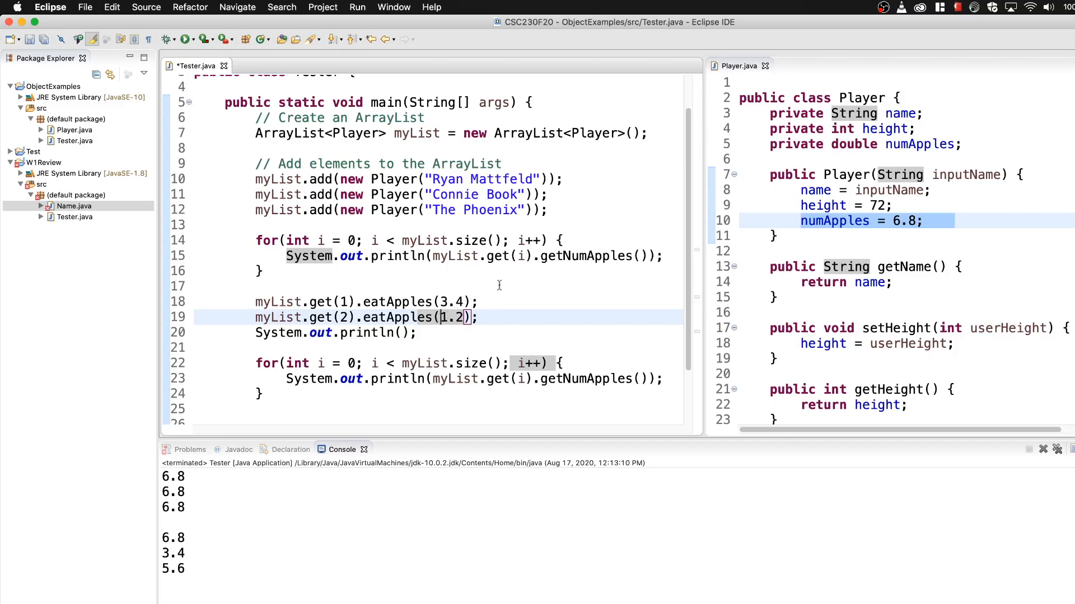
left_click(455, 240)
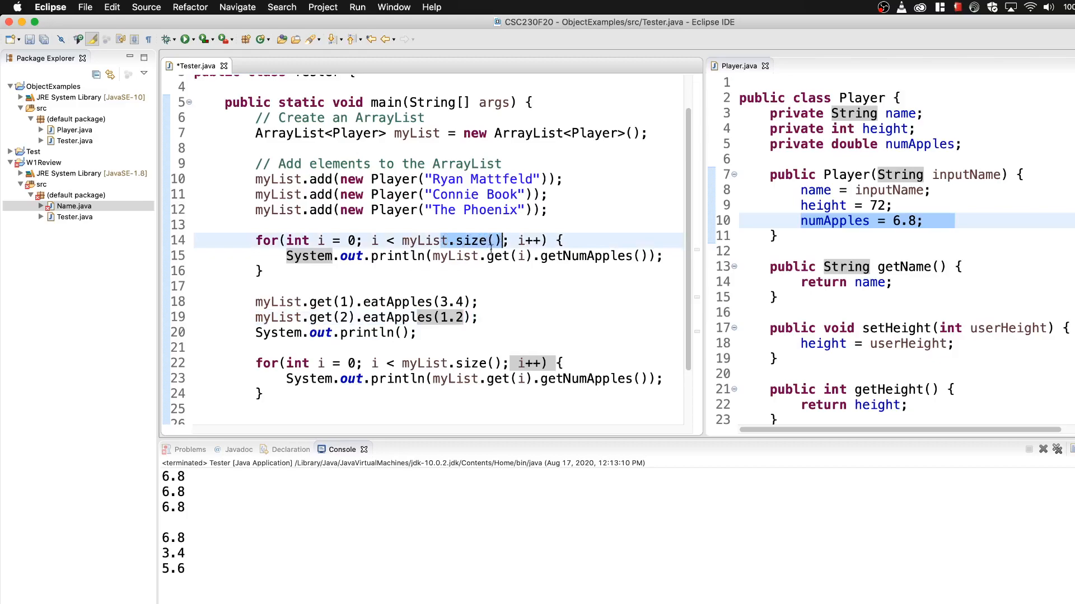
left_click(514, 255)
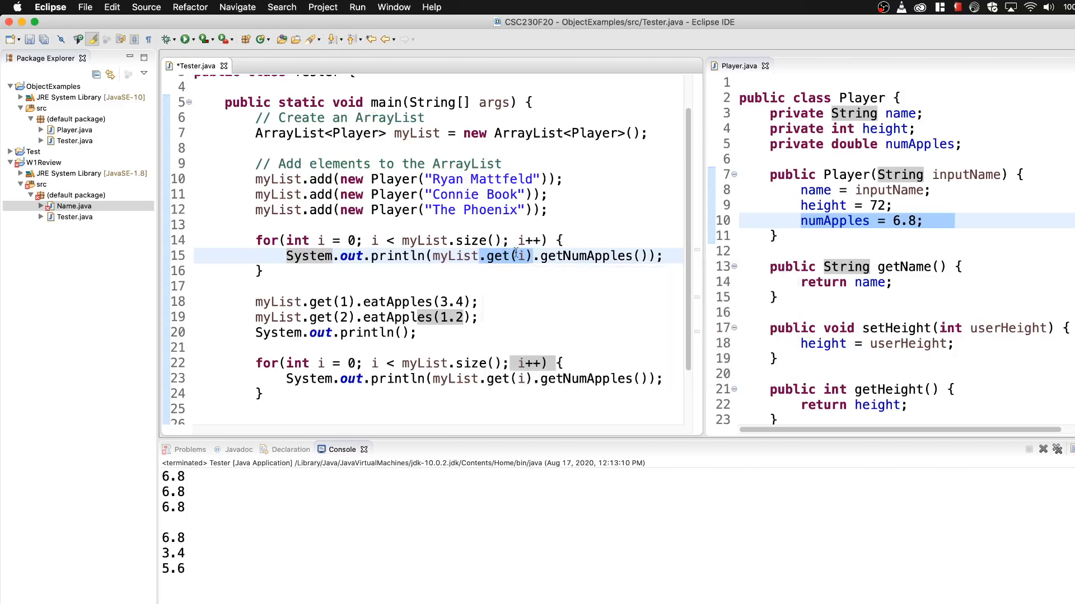
mouse_move(522, 256)
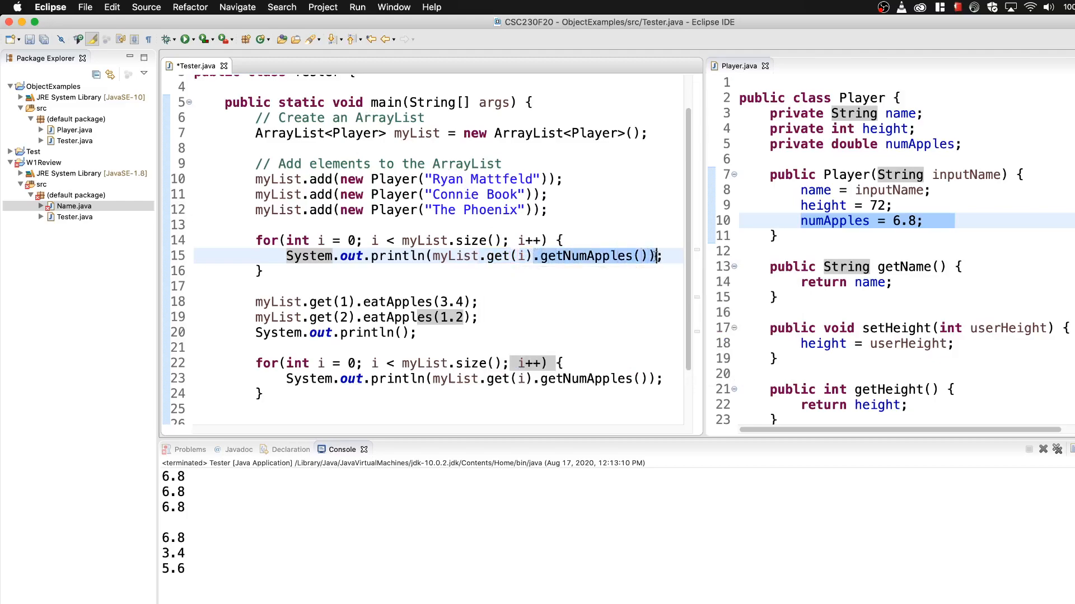
left_click(584, 317)
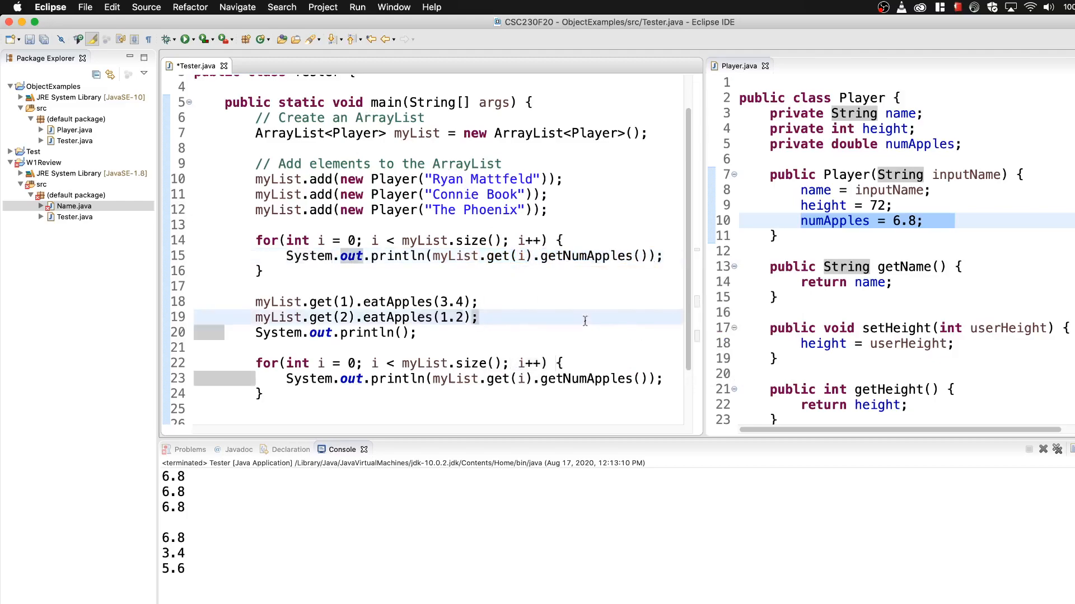
scroll("up", 3)
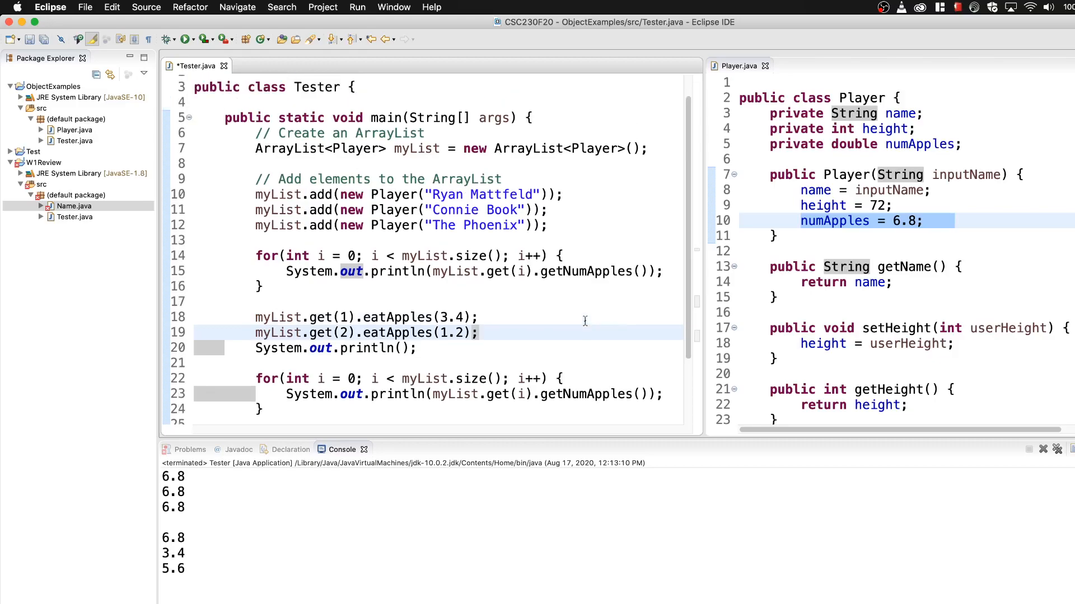